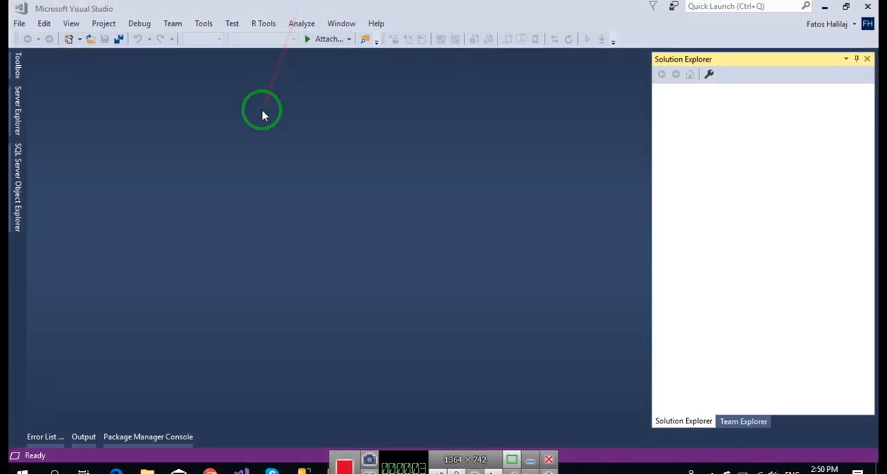
Create a new Windows Forms App project named DataGridViewDemo
click(13, 23)
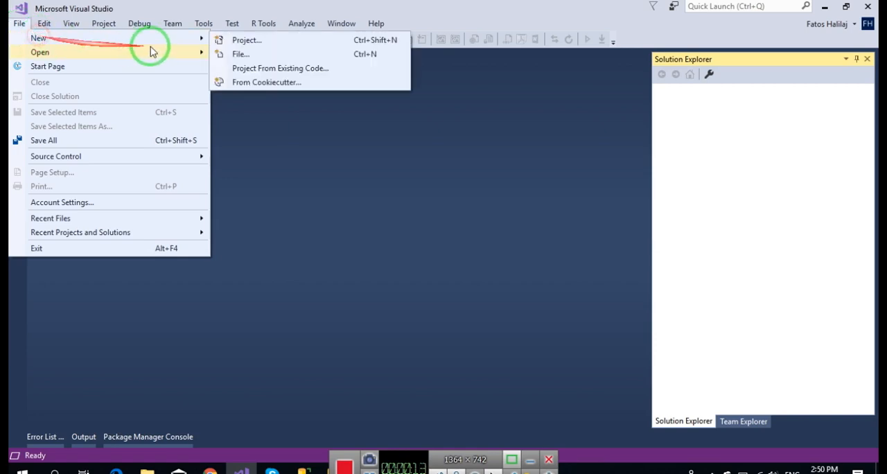
click(244, 40)
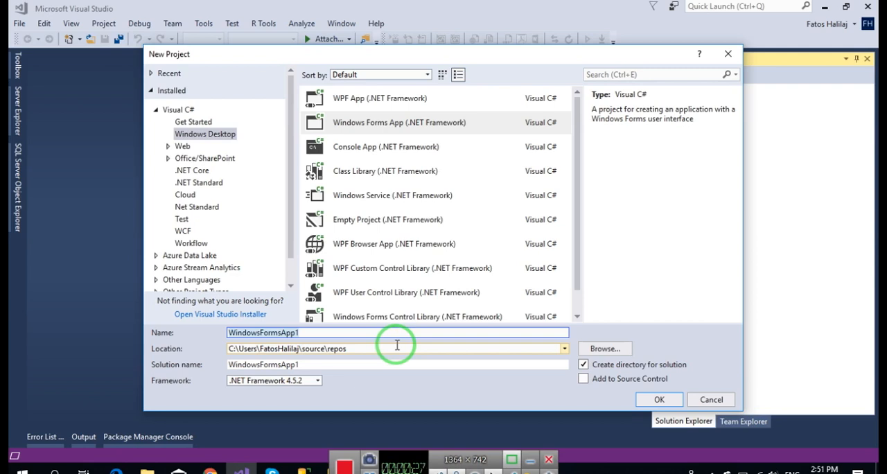
text(DataGridV)
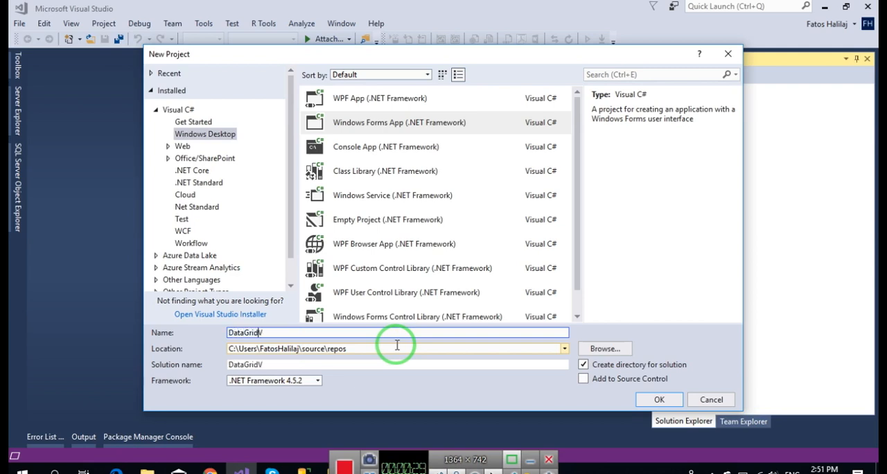
text(iewDemo)
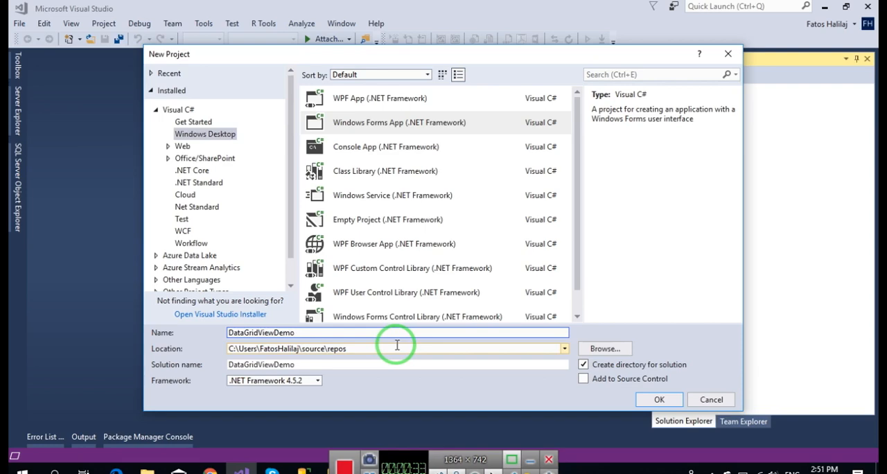
click(664, 399)
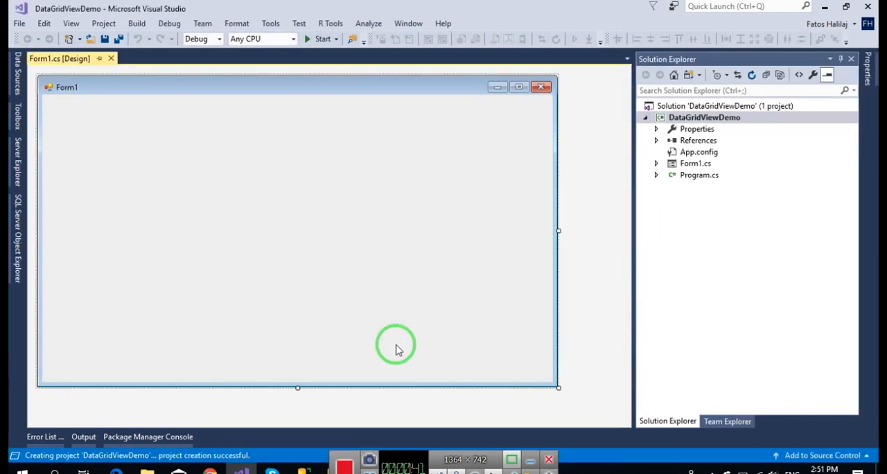
Add a new class item named Person to the DataGridViewDemo project
click(692, 117)
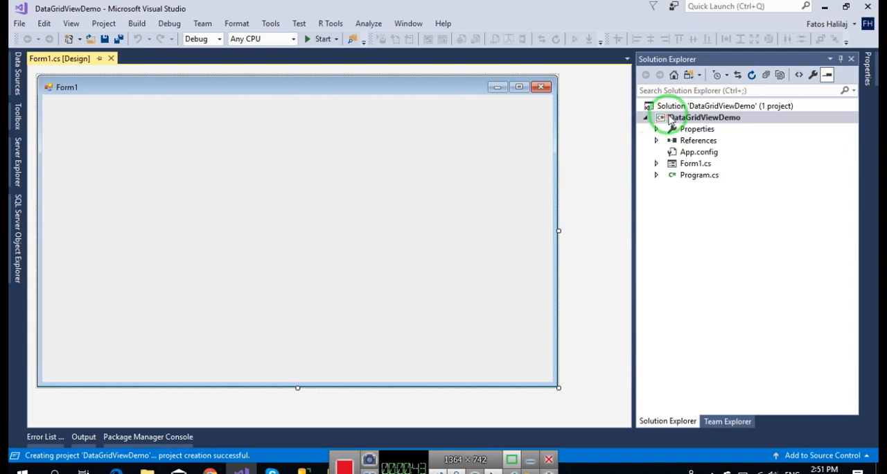
click(704, 118)
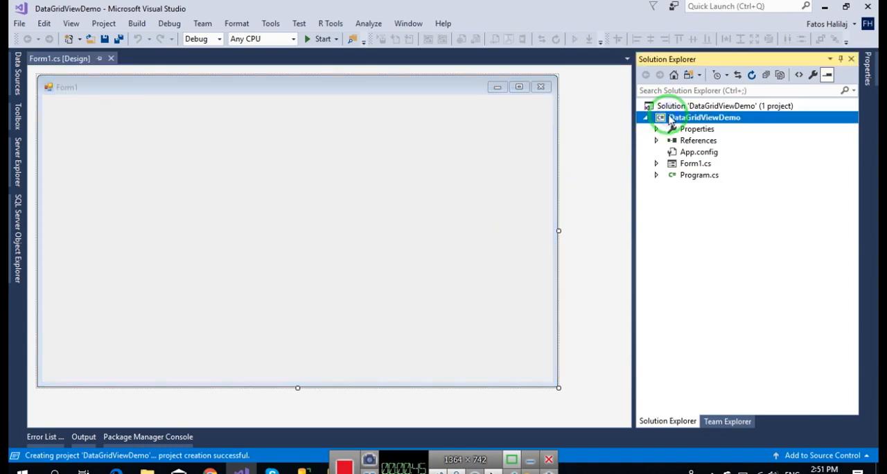
right_click(705, 117)
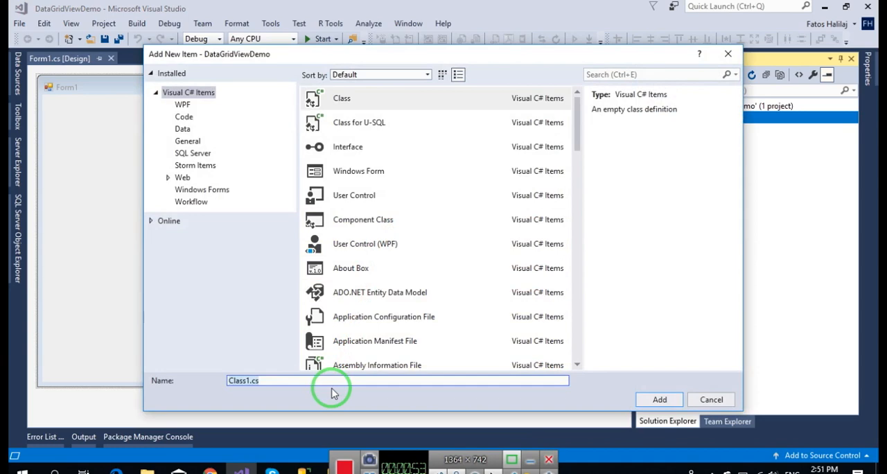
text(Person)
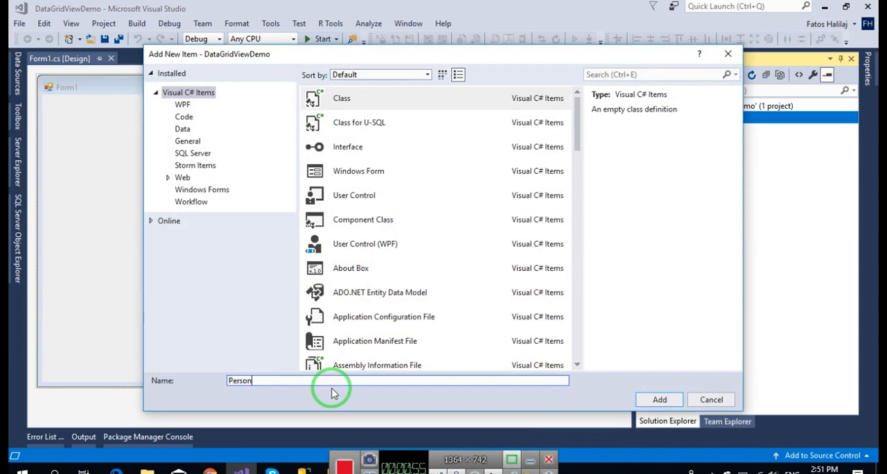
click(659, 400)
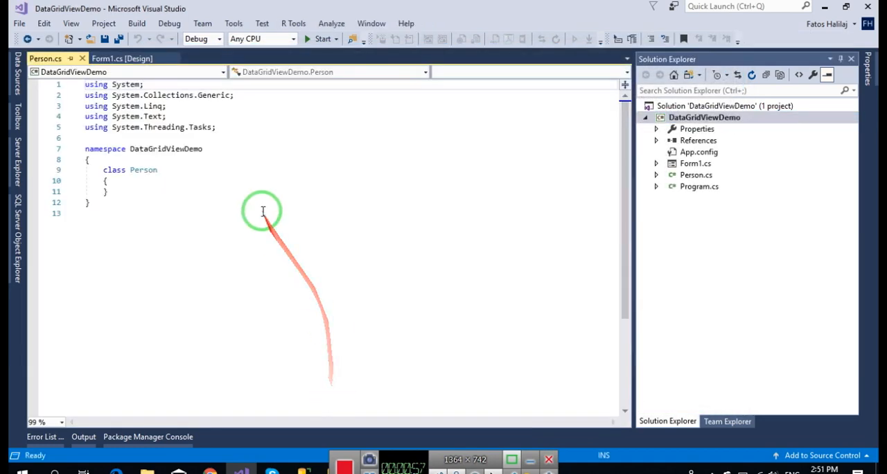
Add PersonId, Name, Surname and Profession auto-properties to the Person class using the prop snippet
text(prop)
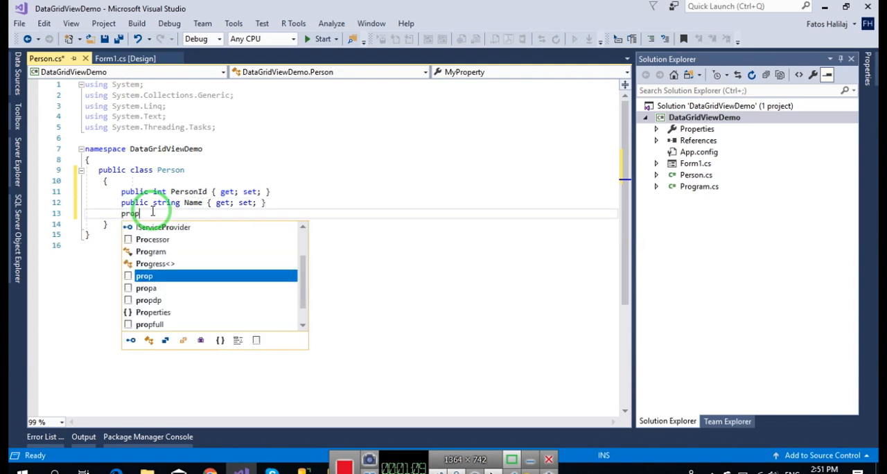
text(Las)
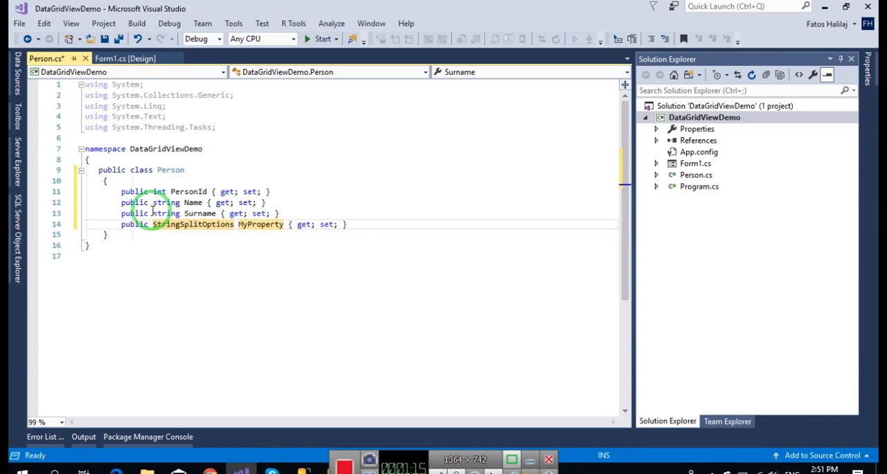
double_click(196, 226)
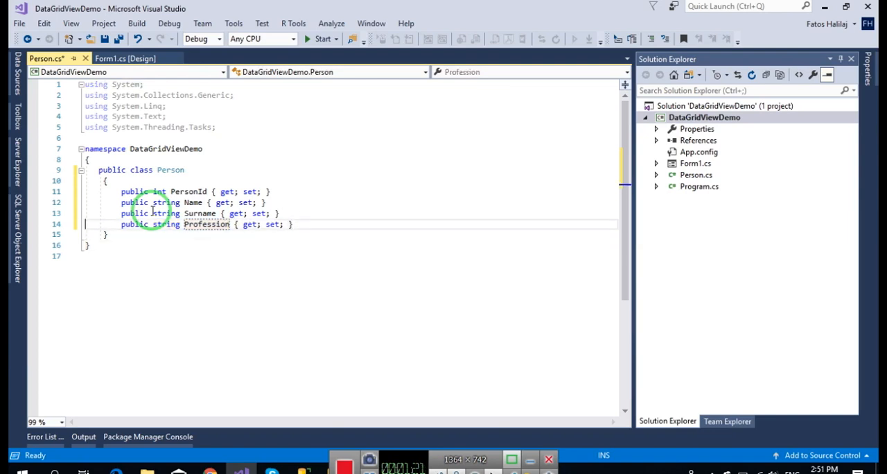
double_click(207, 224)
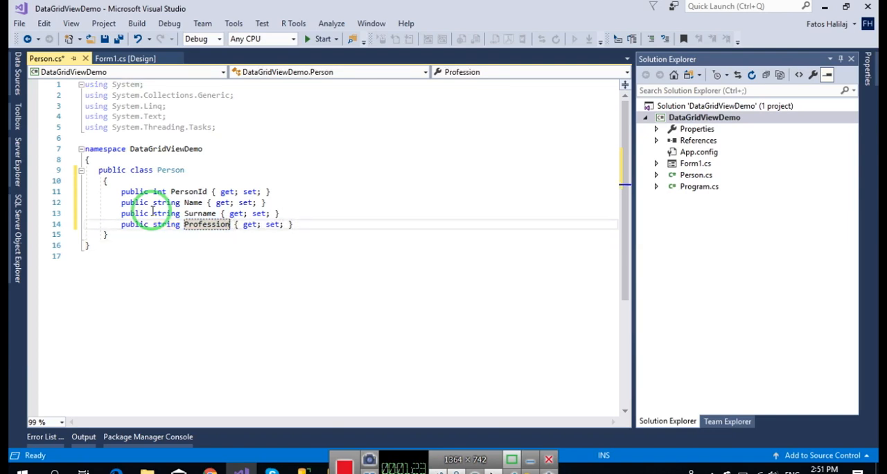
double_click(206, 224)
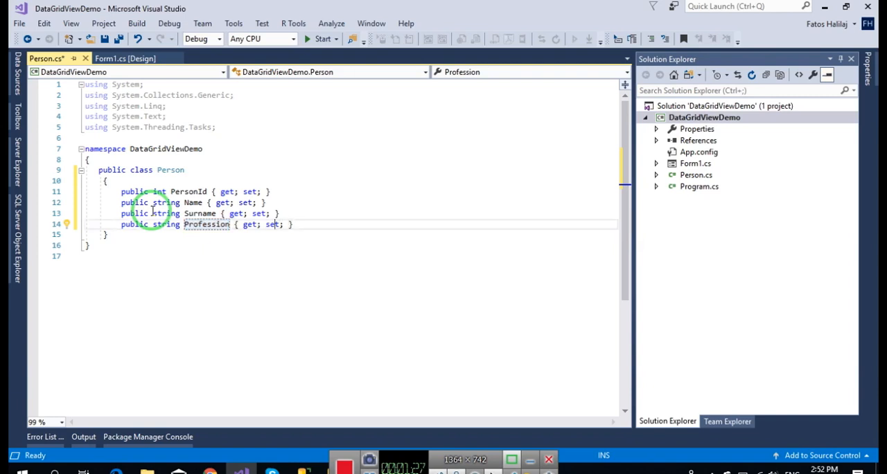
double_click(207, 225)
text(C)
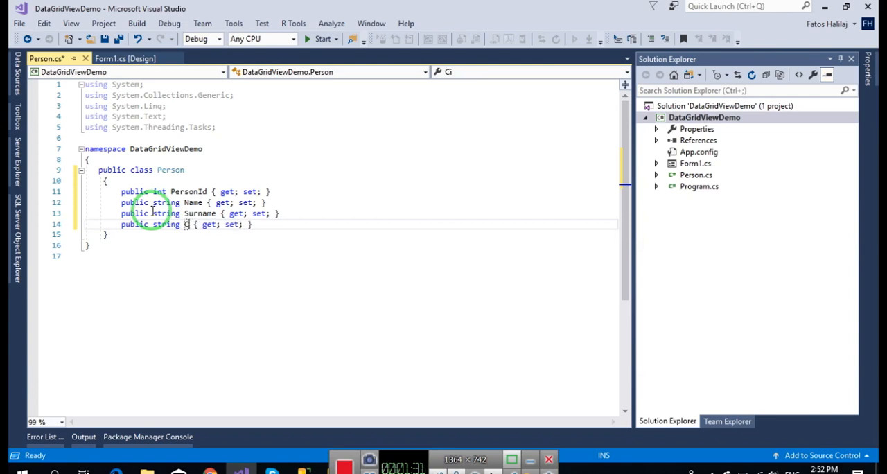
text(Profession)
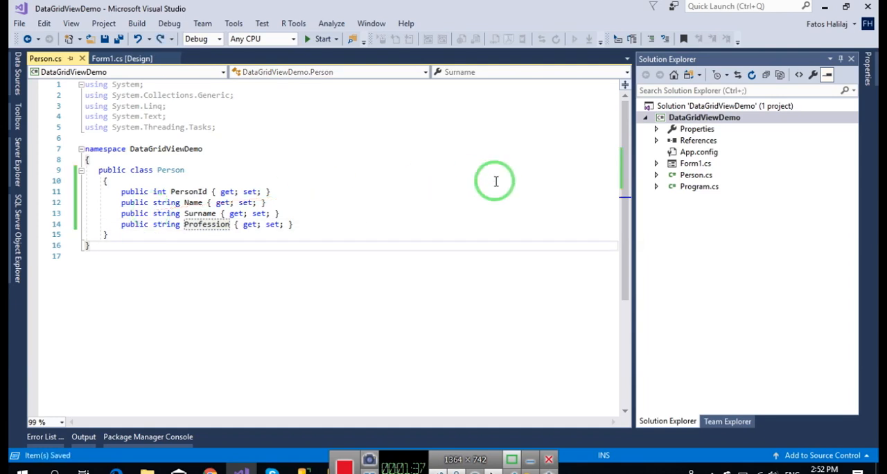
mouse_move(709, 164)
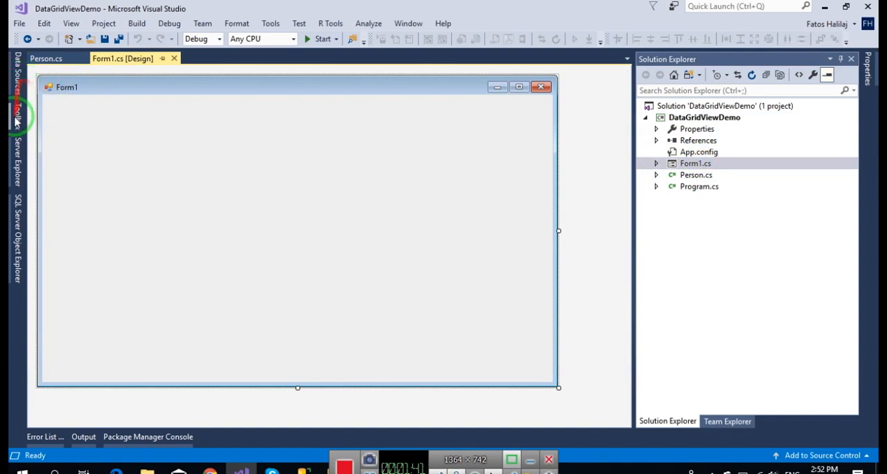
Place a DataGridView on Form1, enlarge and position it, and shrink the form around it
click(16, 111)
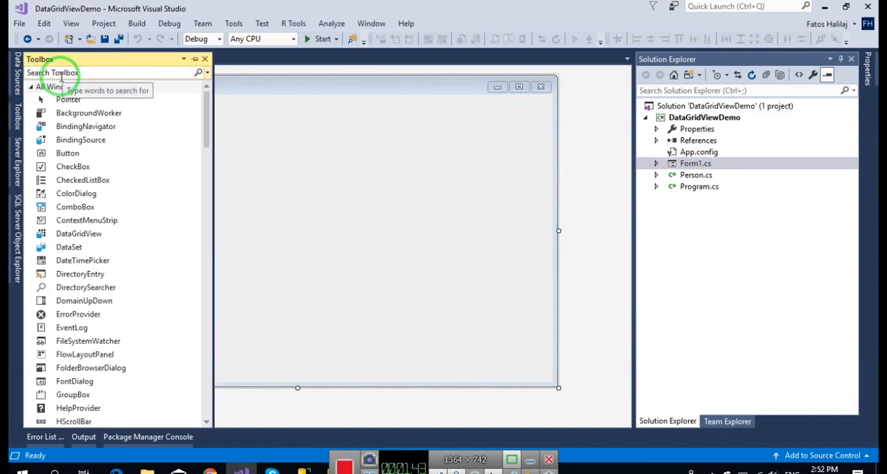
text(gr)
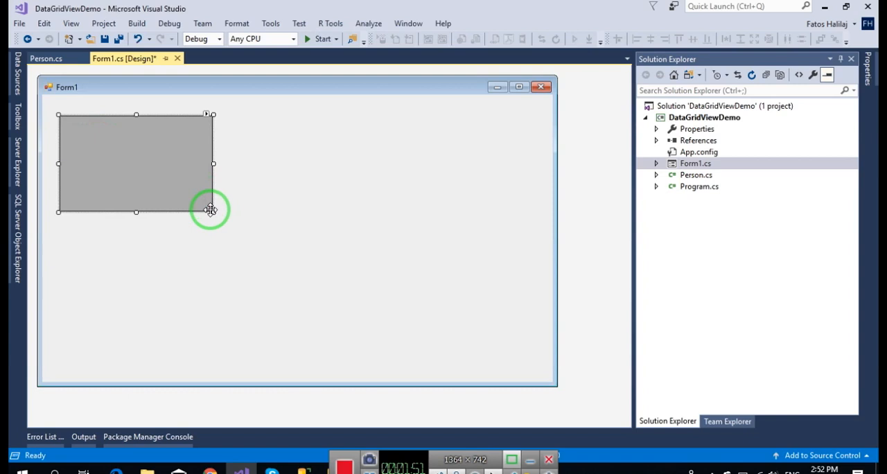
drag(211, 210, 386, 274)
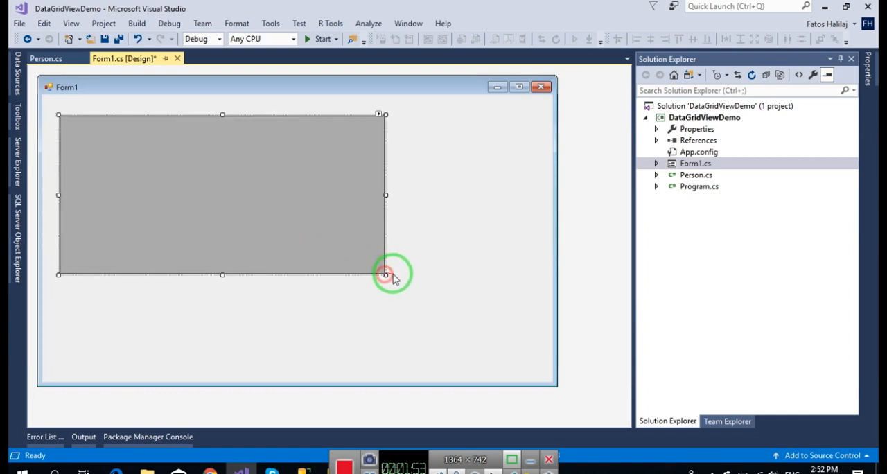
drag(386, 274, 298, 258)
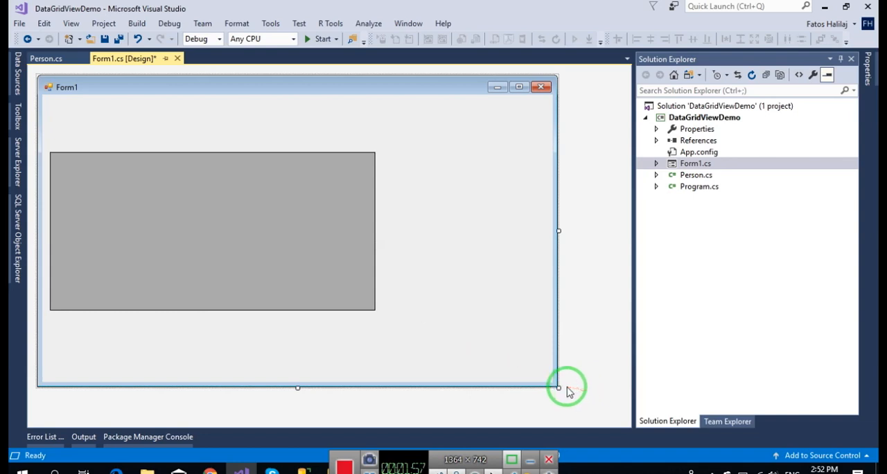
drag(558, 387, 456, 339)
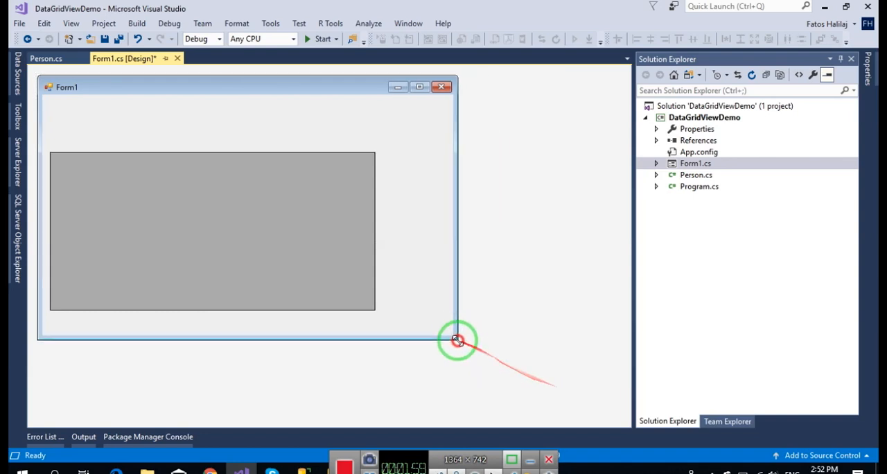
drag(458, 339, 392, 326)
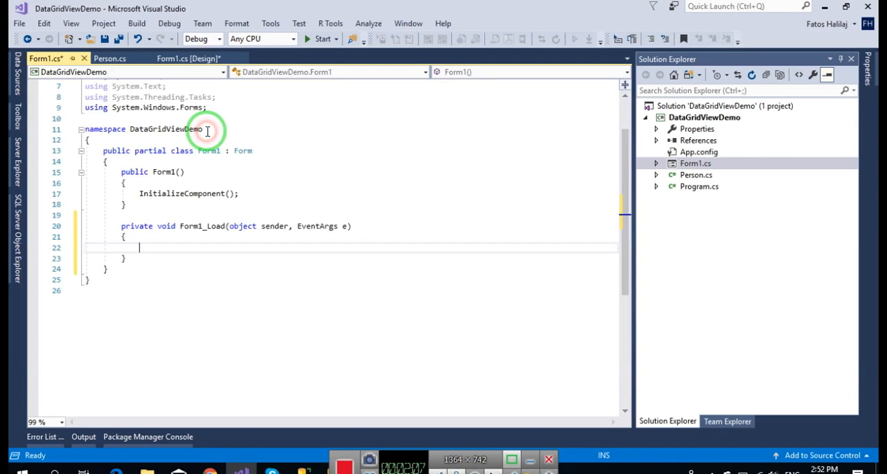
Add a public List<Person> People property and set People = GetPeople() in the constructor
click(161, 248)
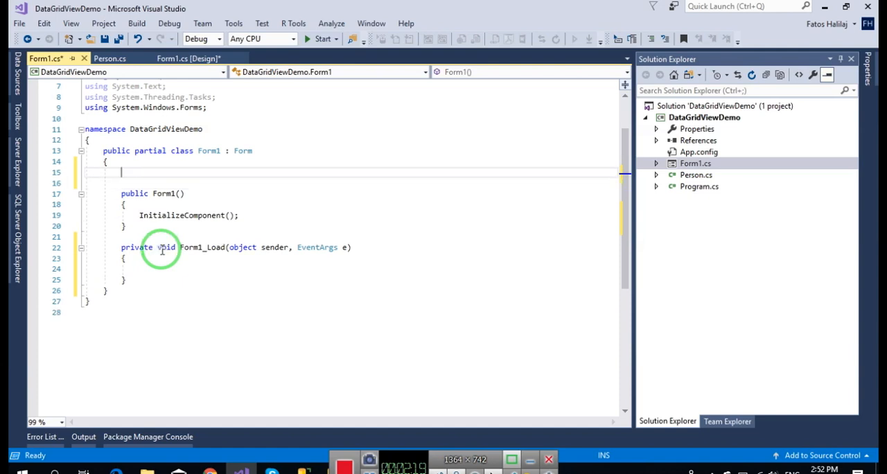
text(public List MyProperty { get; set; })
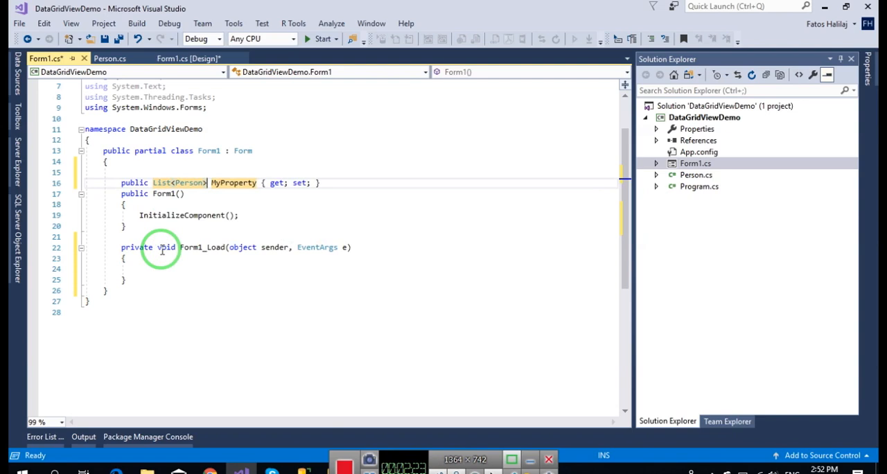
text(People)
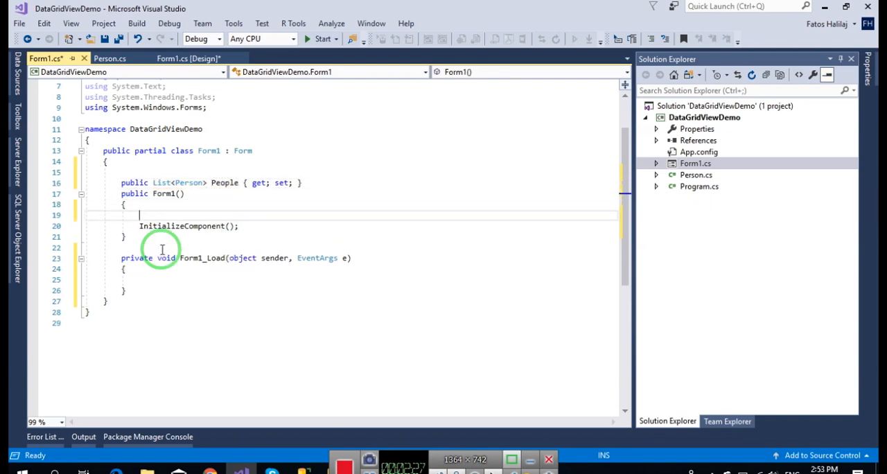
text(People = GetPeople();)
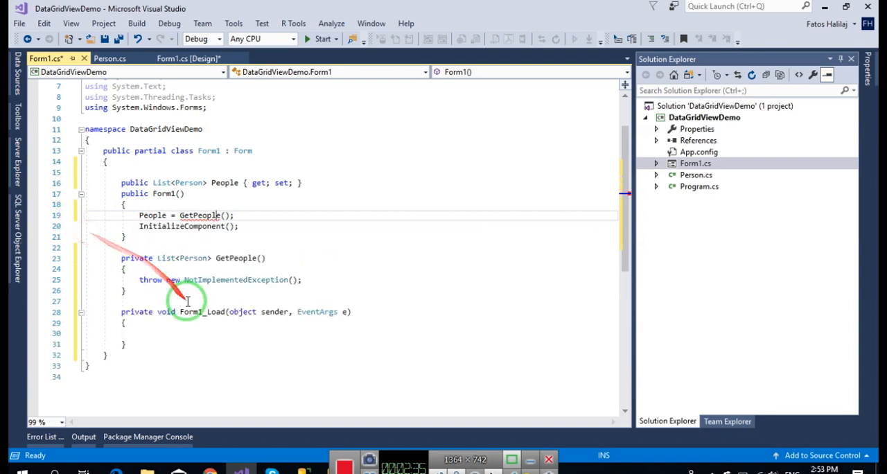
In GetPeople, create a List<Person> and add a first Person with PersonId, Name, Surname and Profesion 1
click(146, 280)
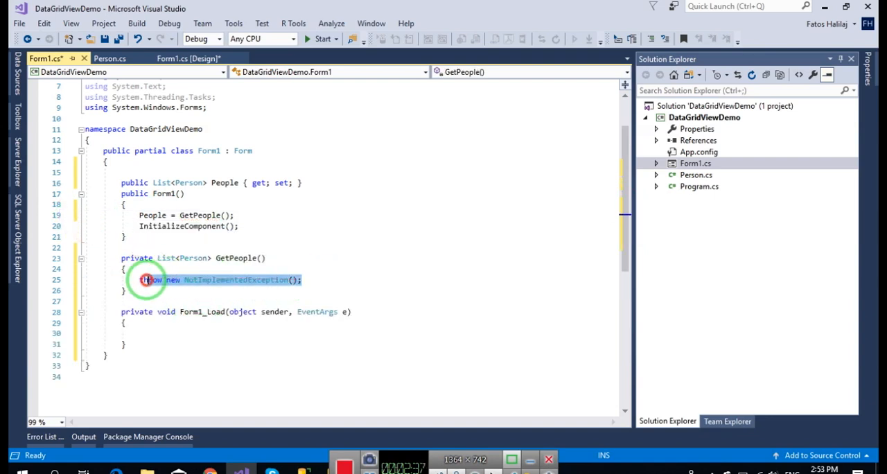
mouse_move(268, 312)
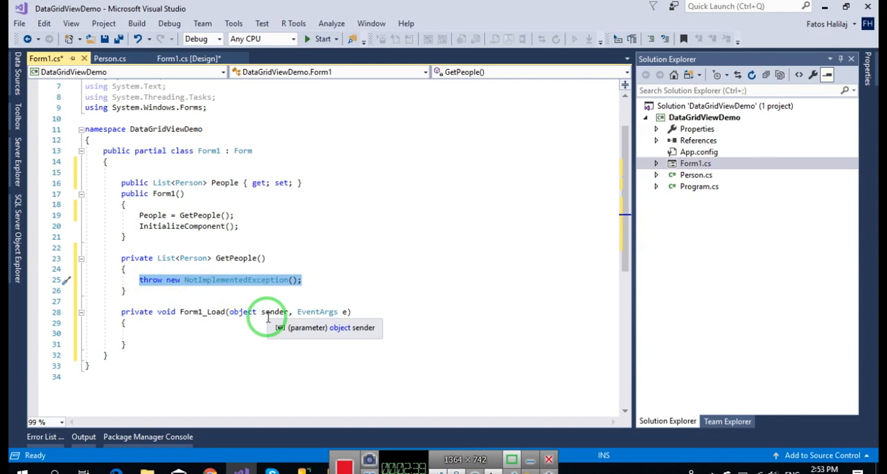
text(var list = new)
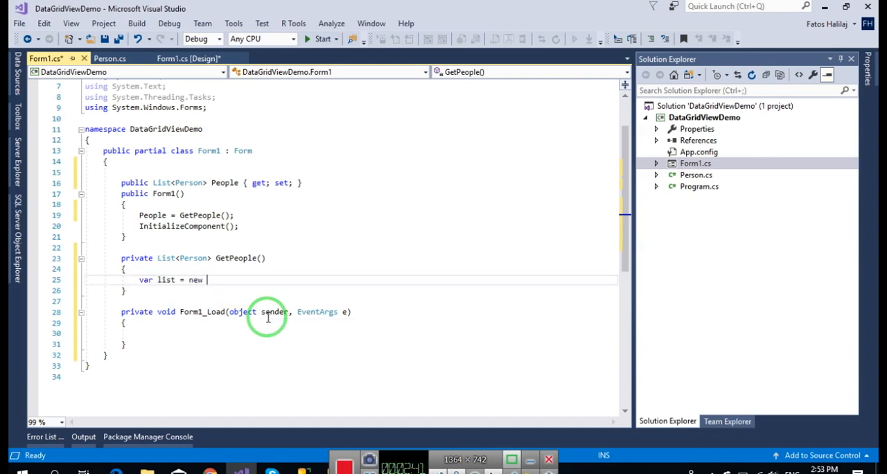
text(List<Person>();)
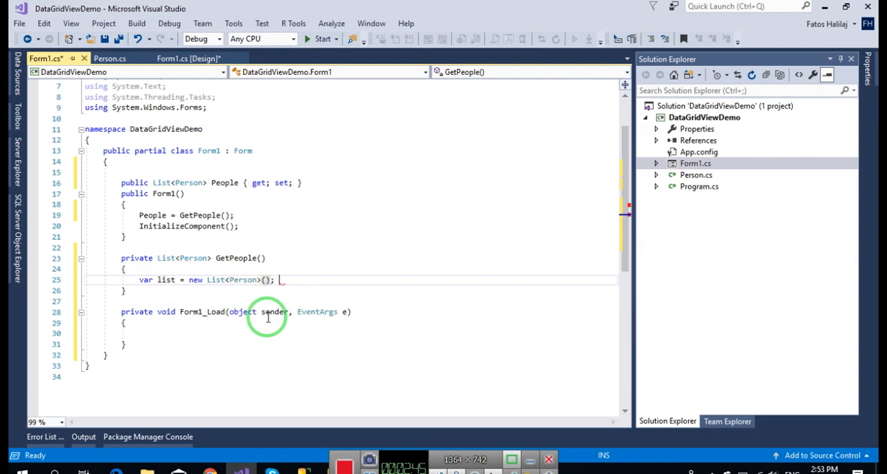
key(enter)
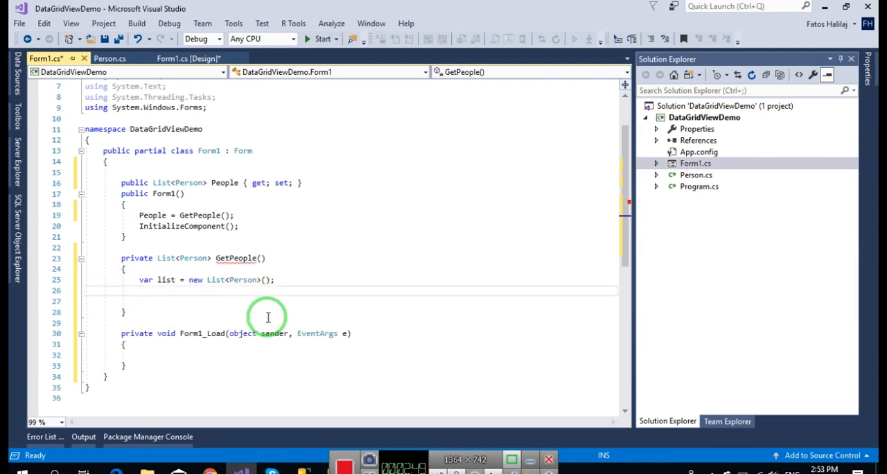
text(list.Add(new Person() {  Name = "Person 1",)
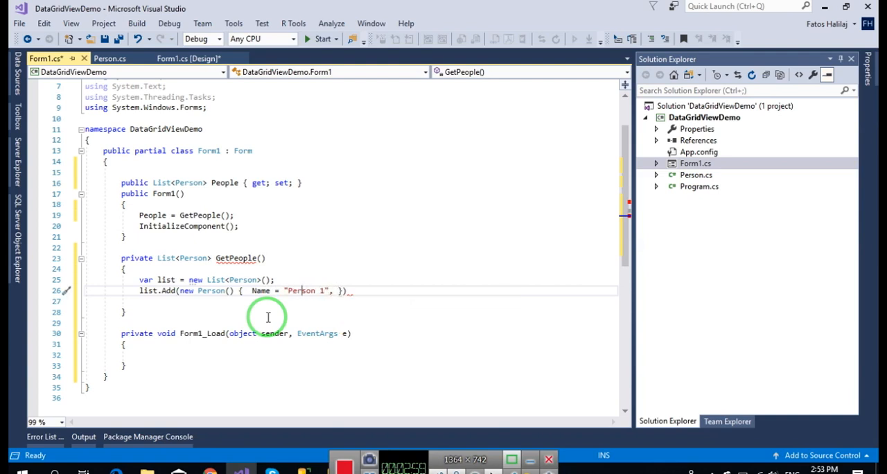
text(PersonId =)
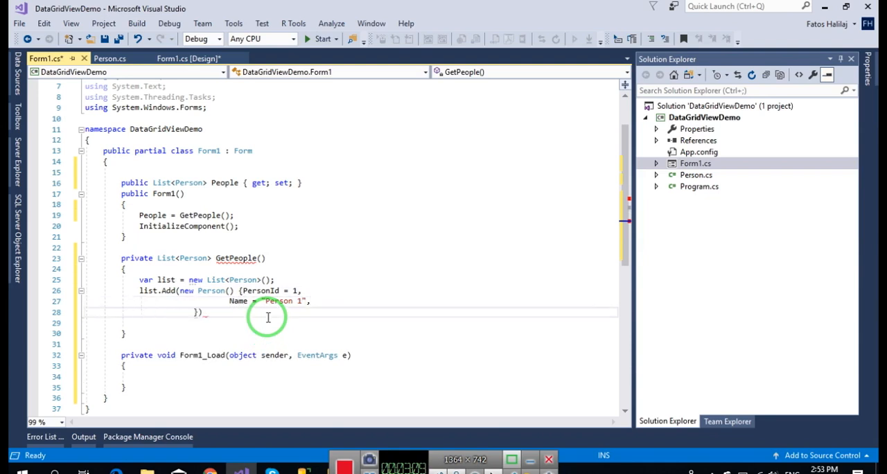
text(Surname = "Surname 1",)
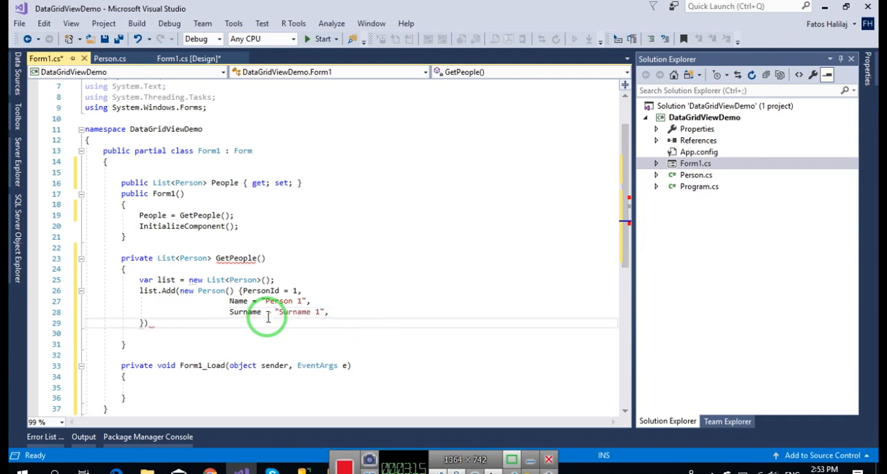
text(Profession = ")
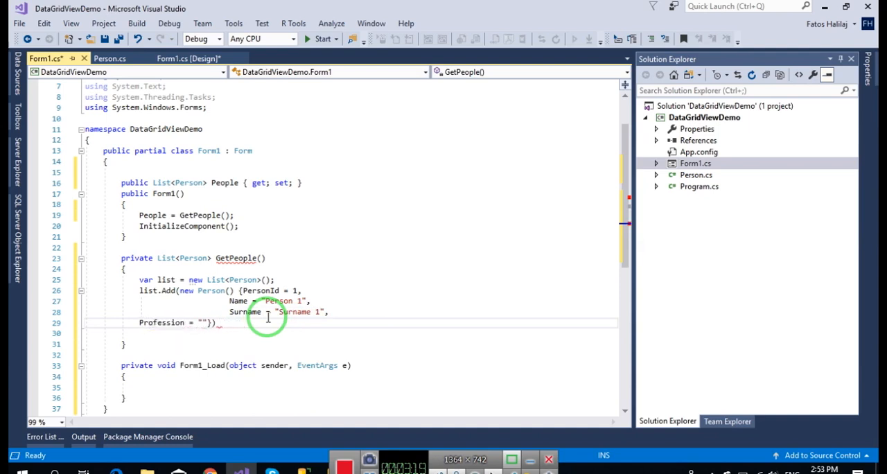
text(Profesion 1)
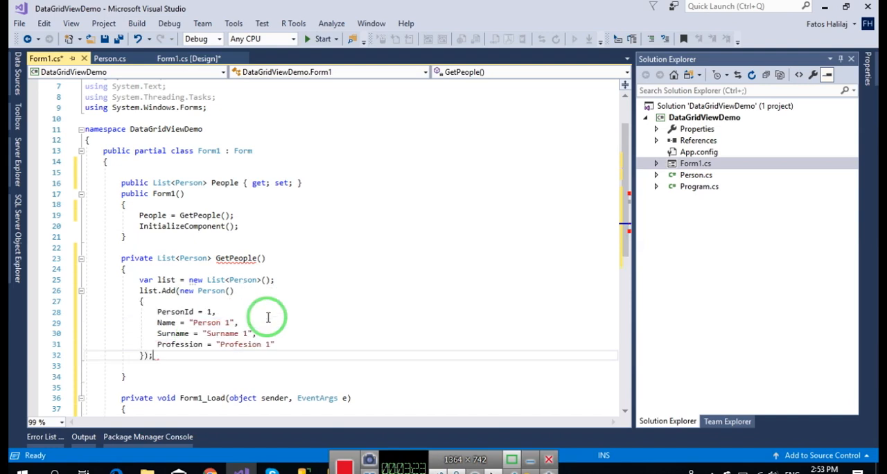
Copy the first entry into two more people and finish GetPeople with return list;
drag(138, 290, 152, 355)
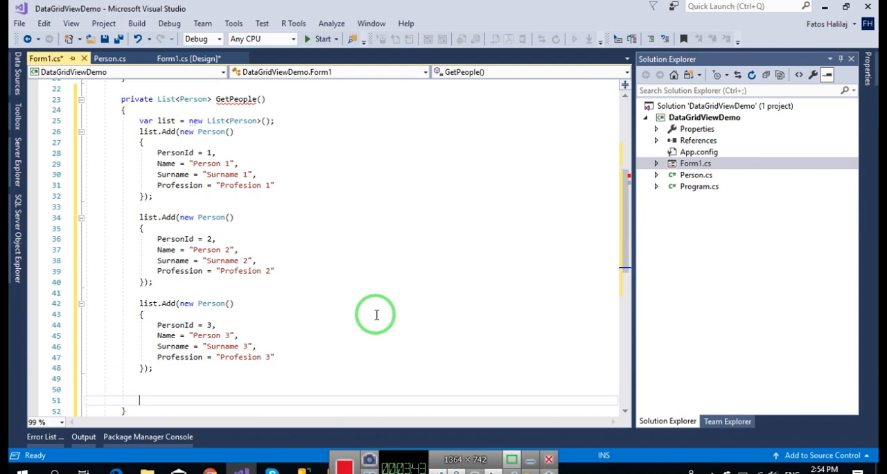
text(return list;)
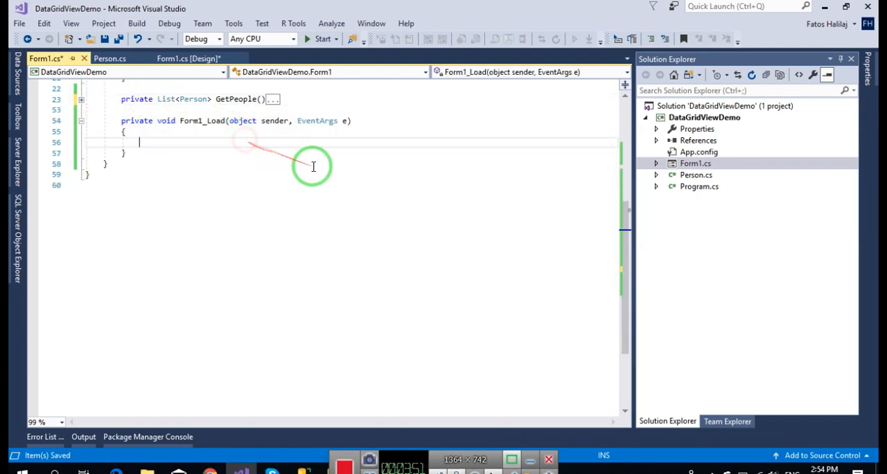
In Form1_Load set dataGridView1.DataSource to this.People and run the app to see the three people
text(var people)
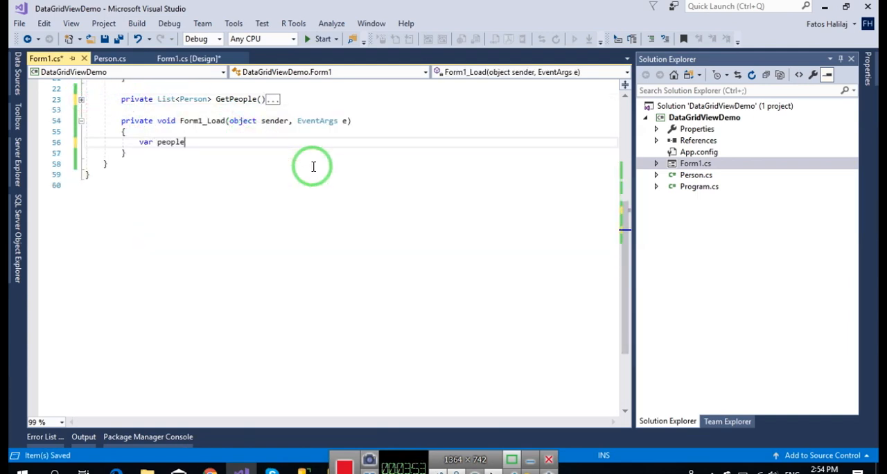
text(= this.People;)
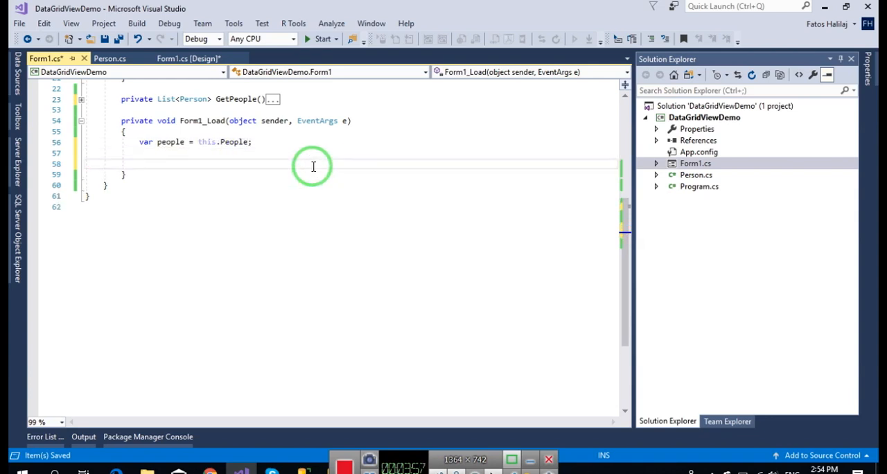
text(dataGridView1.DataSource = peo)
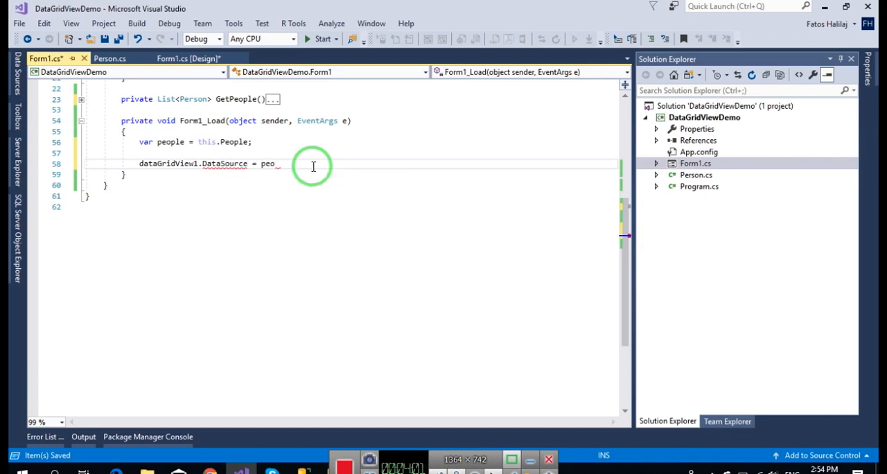
text(ple;)
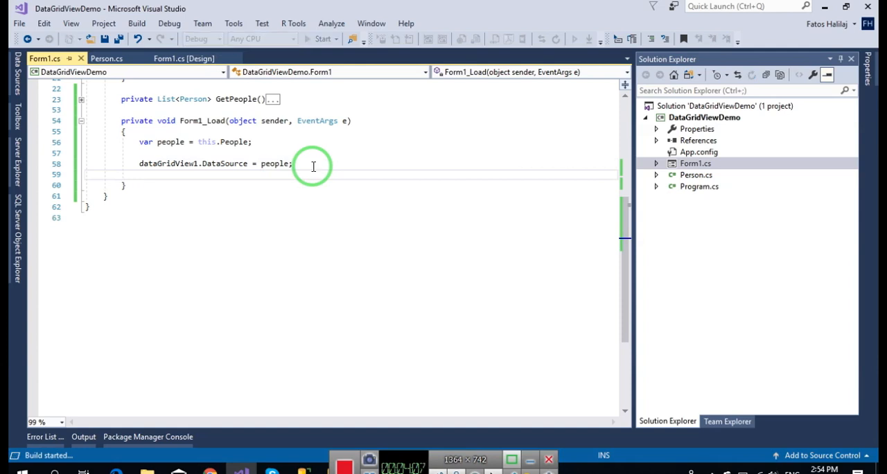
click(326, 39)
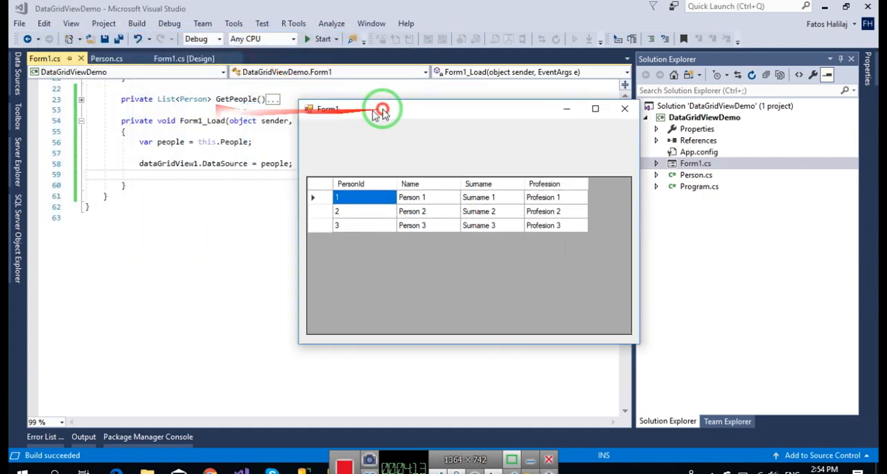
click(624, 109)
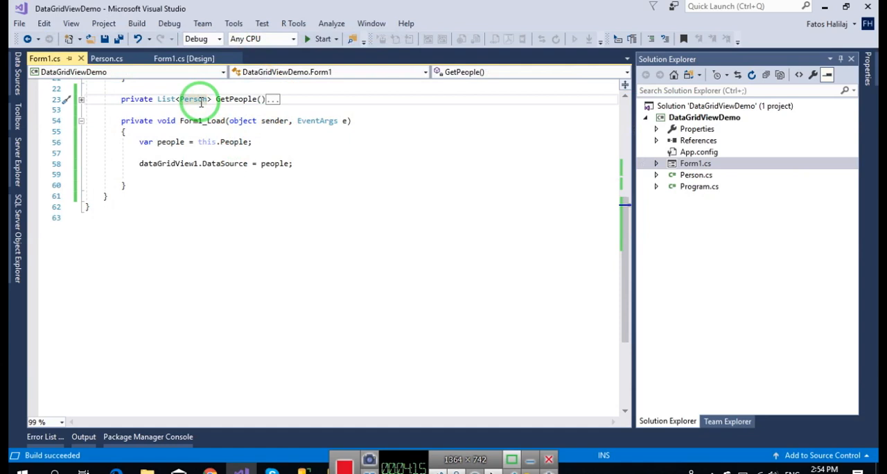
click(316, 39)
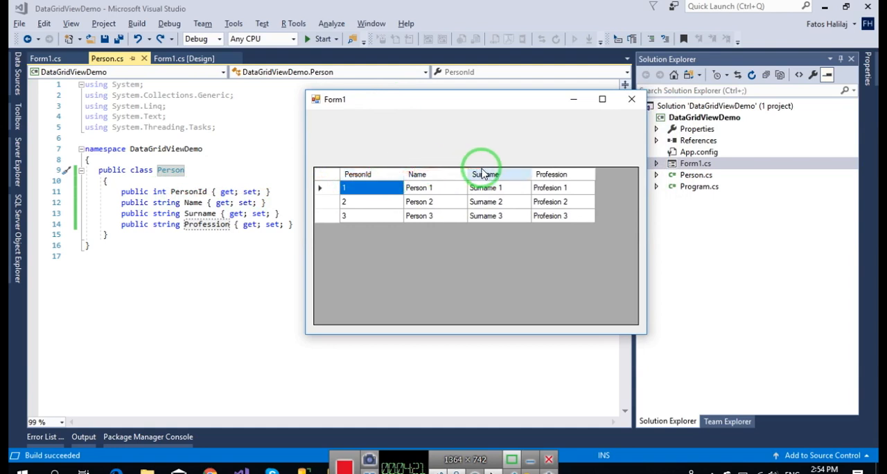
mouse_move(442, 186)
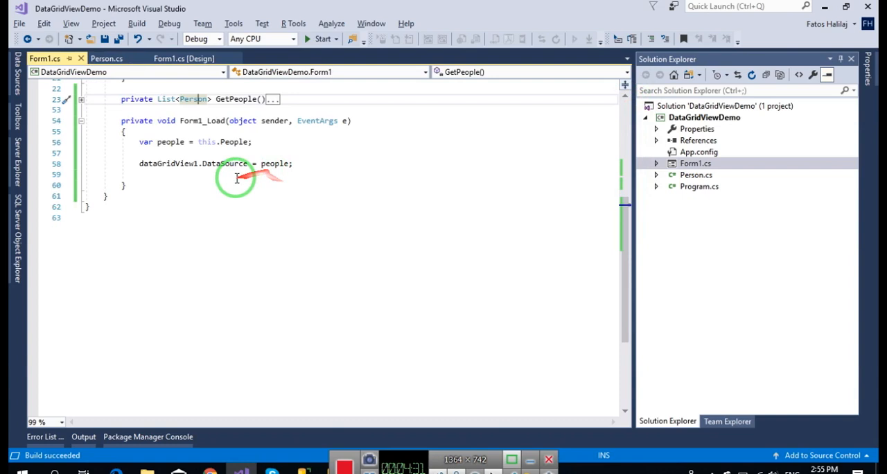
Add dataGridView1.Columns["PersonId"].Visible = false; to Form1_Load
text(dataGridView1)
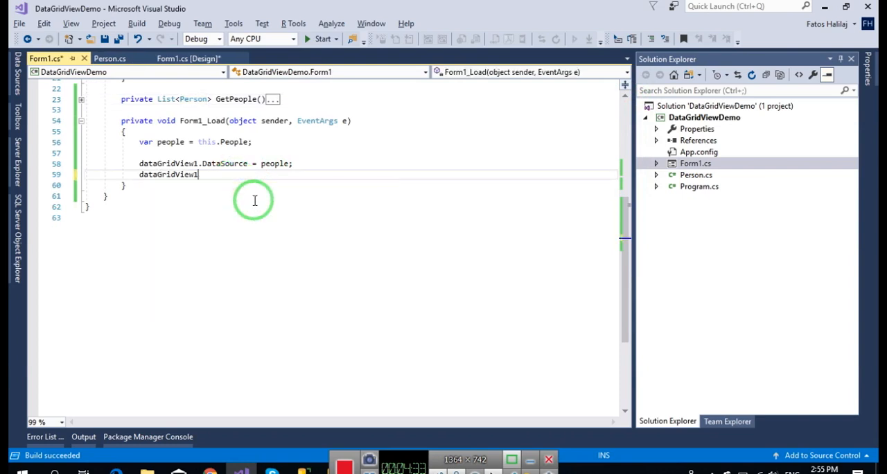
text(.columns["Person)
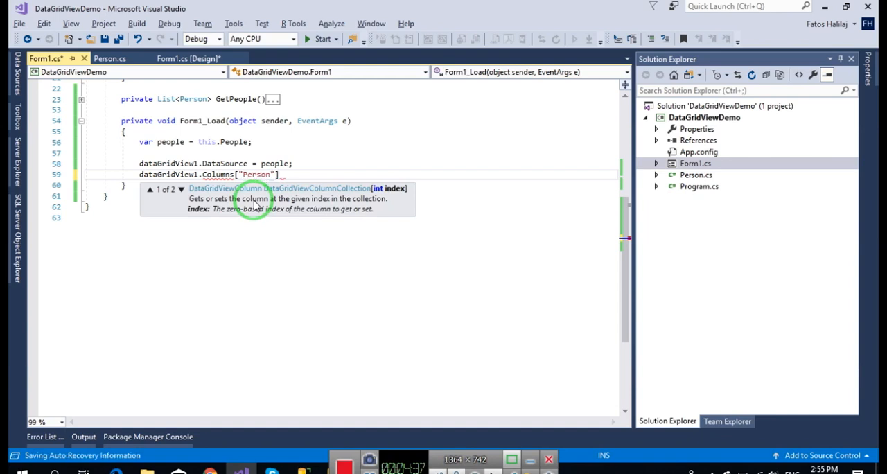
text(Id"].visi)
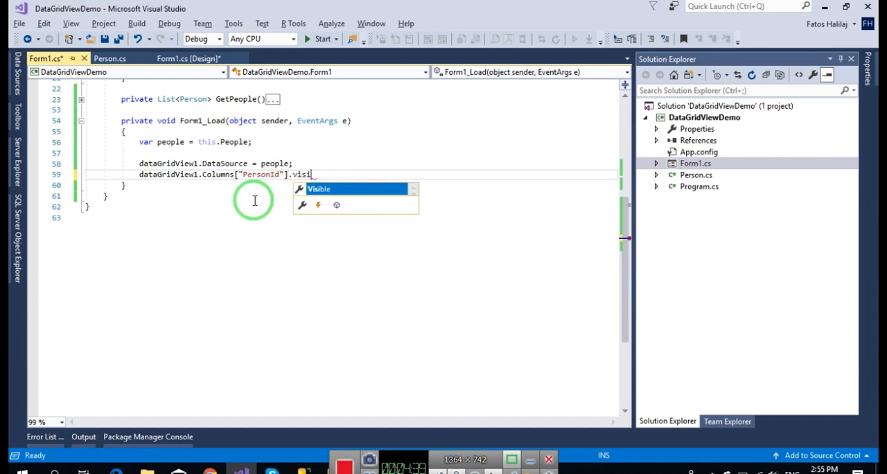
text(ble = false;)
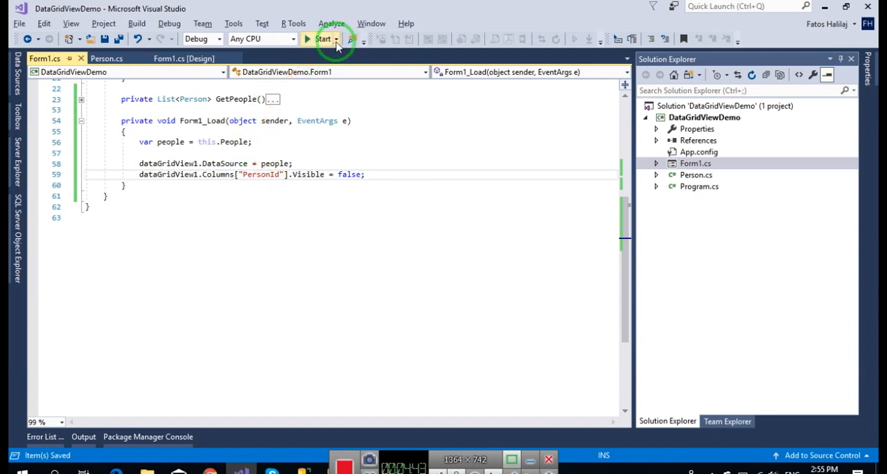
Run without debugging, check the grid shows only Name, Surname and Profession, select cells and rows, then close the app
click(169, 23)
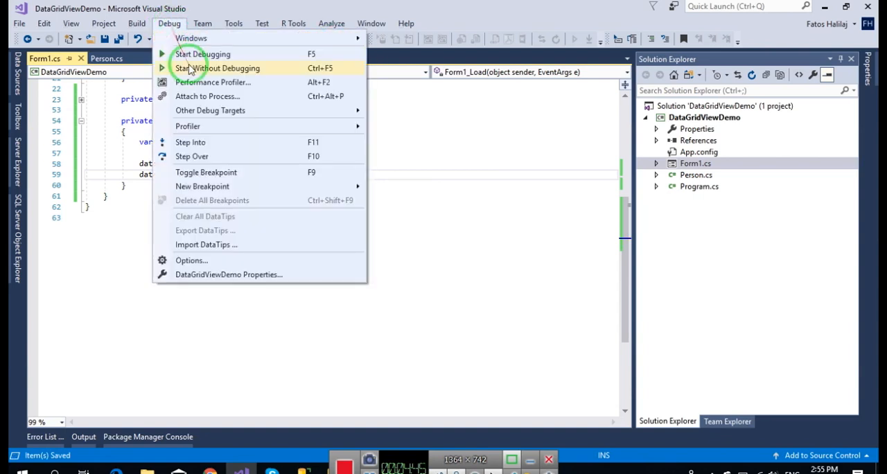
click(215, 68)
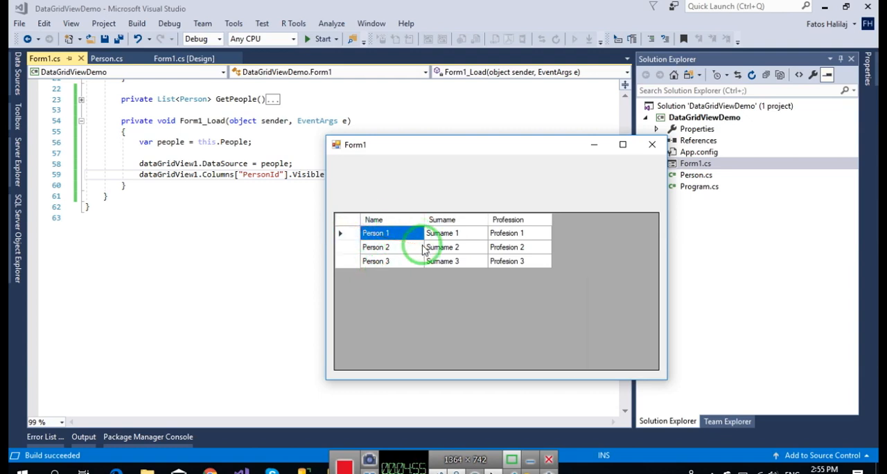
click(455, 247)
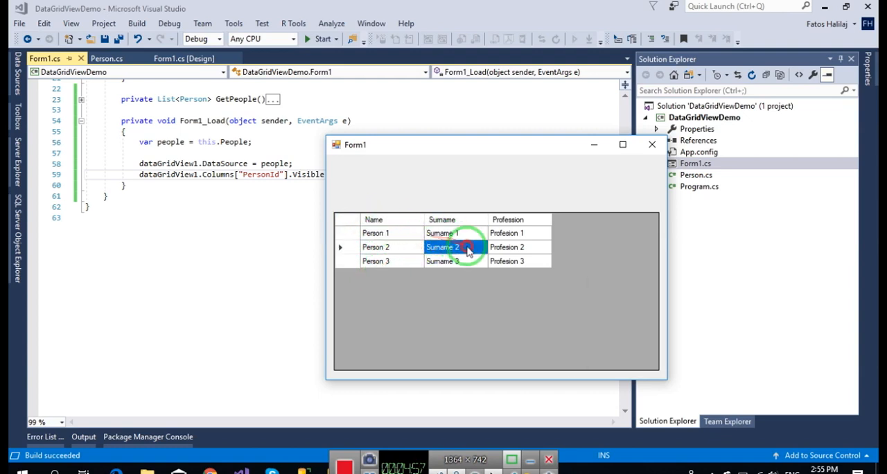
click(442, 232)
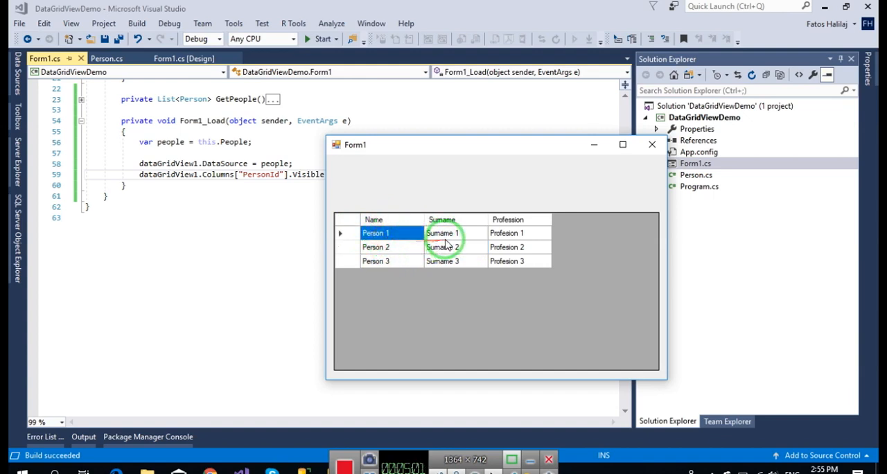
click(443, 247)
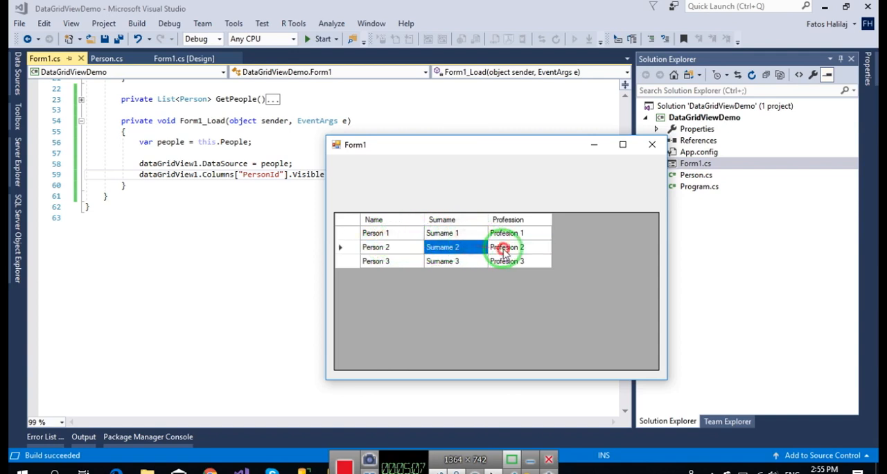
click(377, 246)
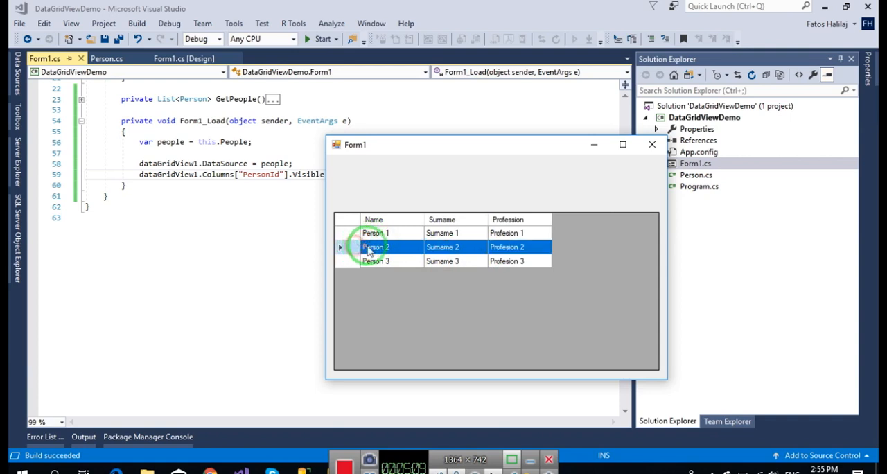
click(375, 232)
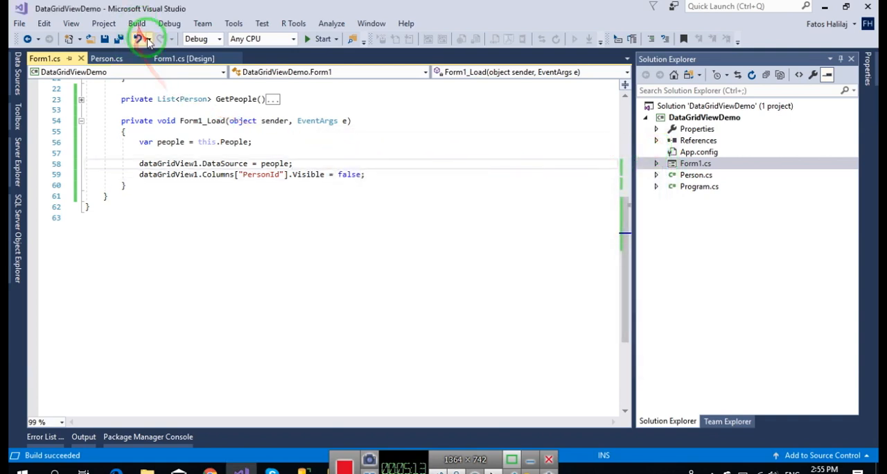
Set the data grid's SelectionMode property to FullRowSelect in the designer
click(184, 58)
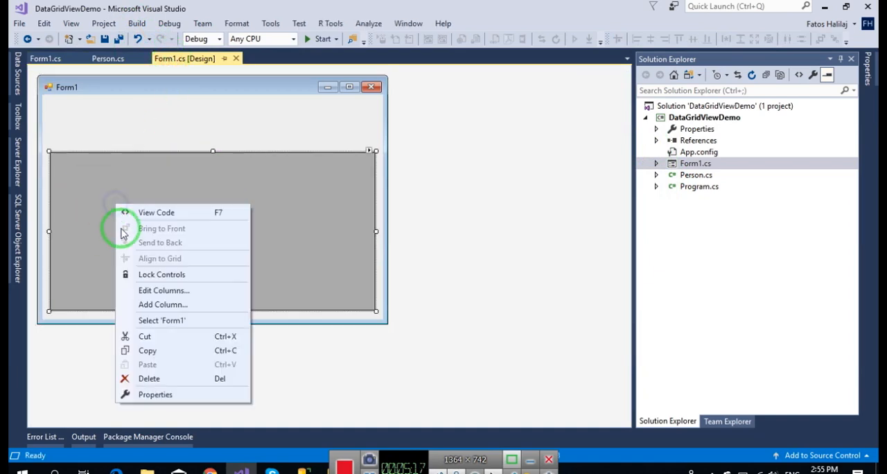
click(156, 395)
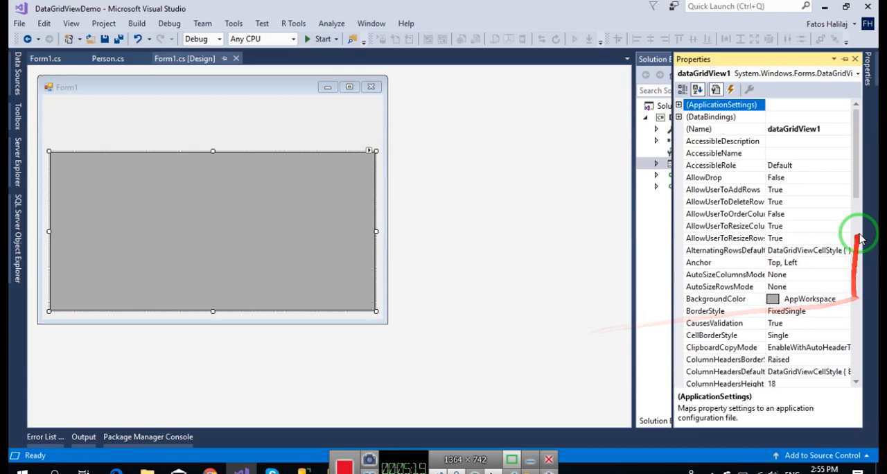
scroll(down, 3)
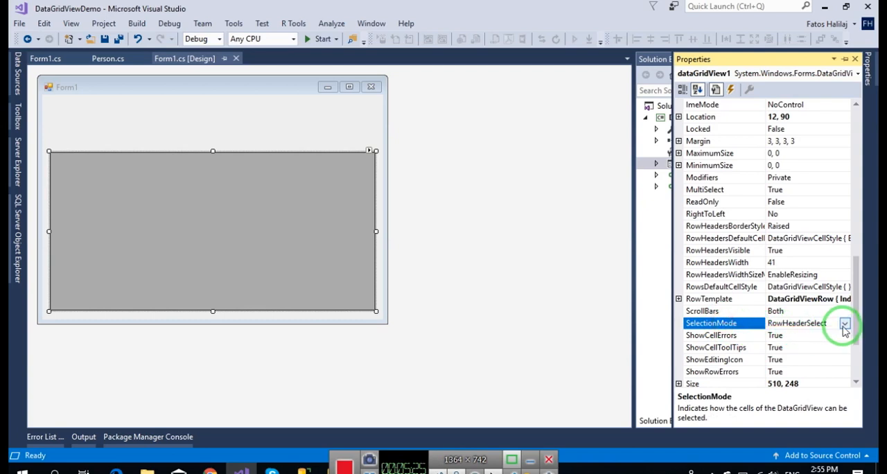
click(844, 323)
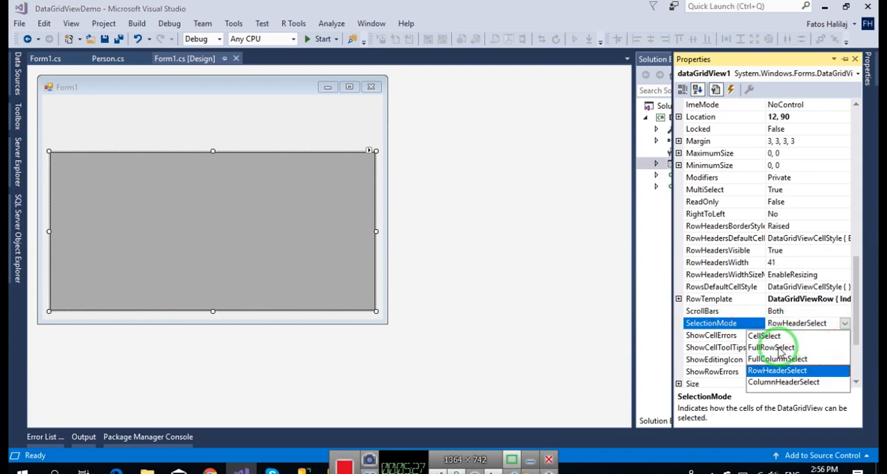
click(770, 359)
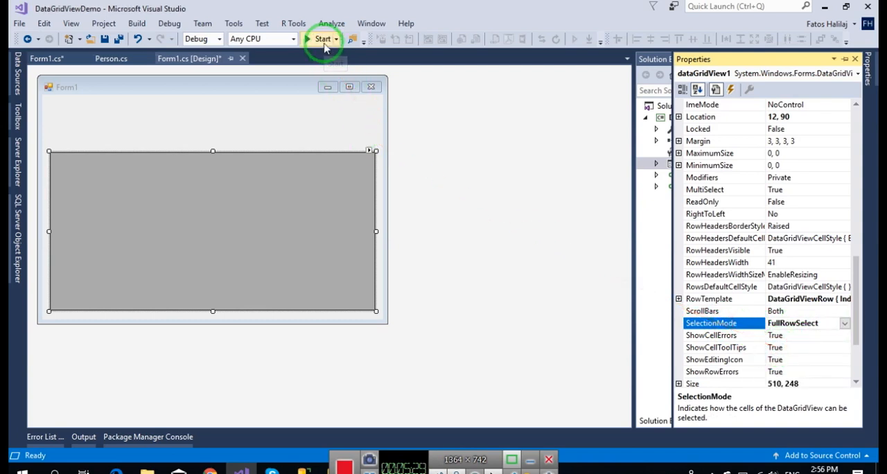
click(169, 23)
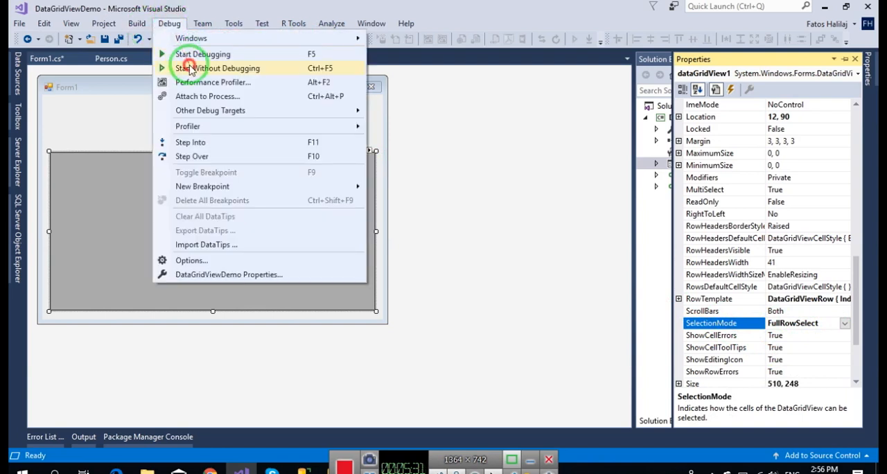
Run the app without debugging to check full-row selection
click(201, 68)
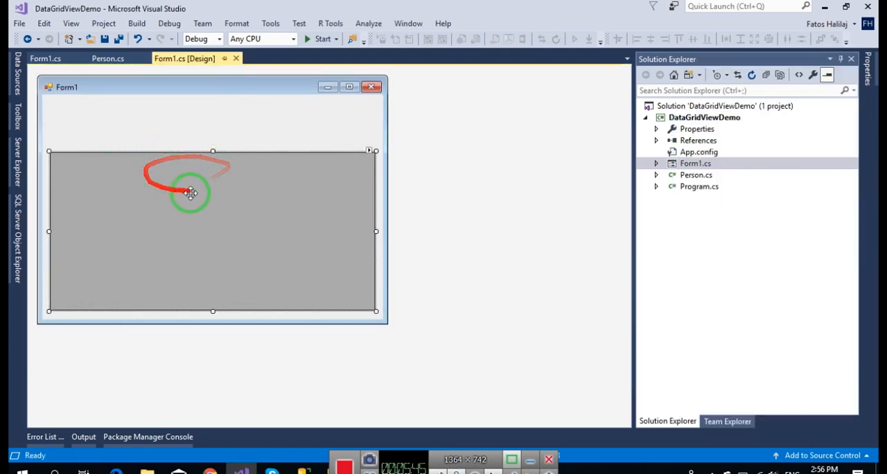
mouse_move(154, 186)
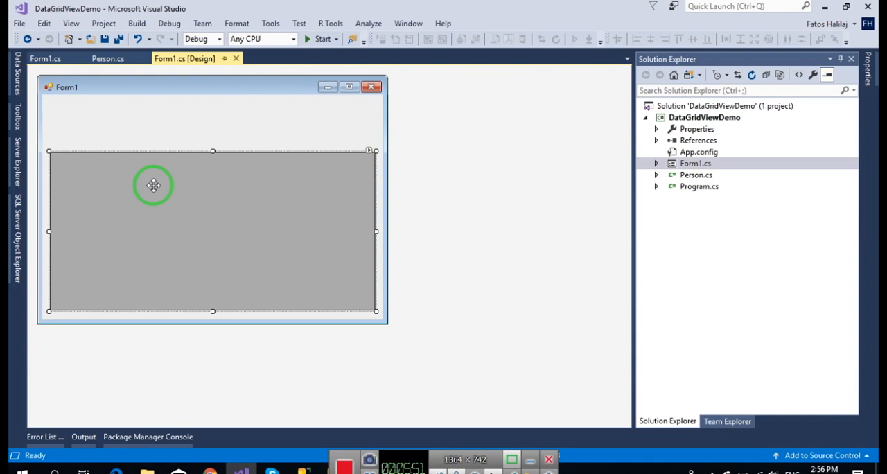
mouse_move(213, 115)
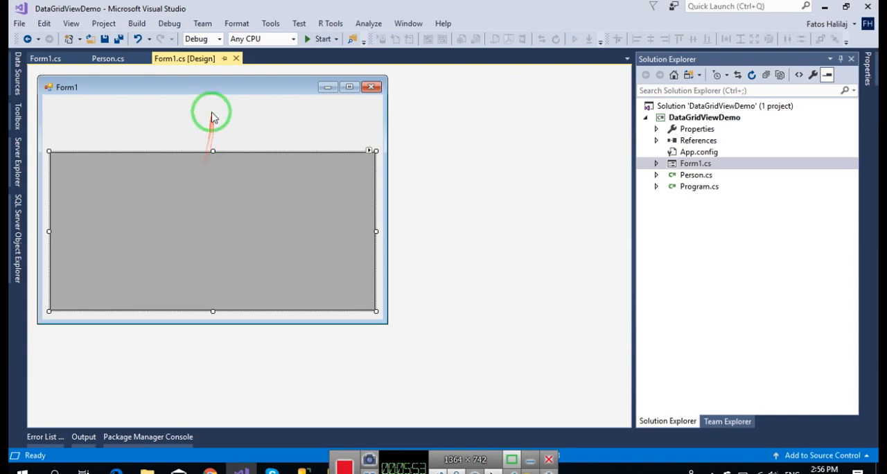
mouse_move(169, 179)
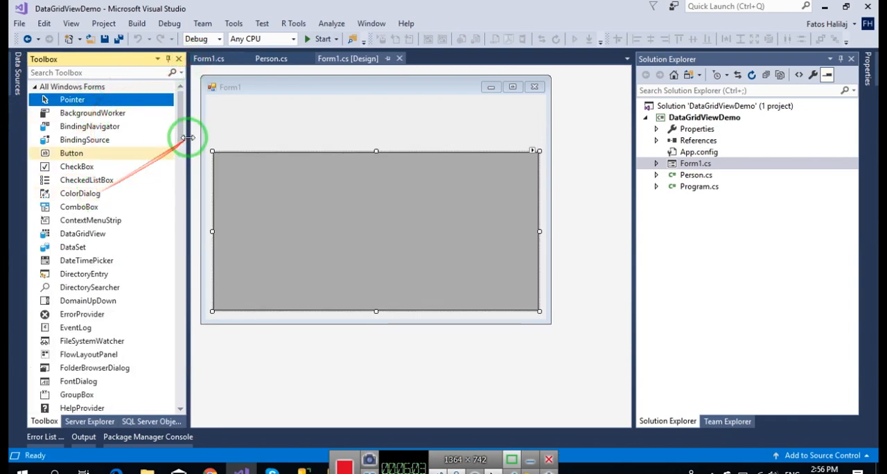
Add a label above the grid with its Text set to PersonId
scroll(down, 3)
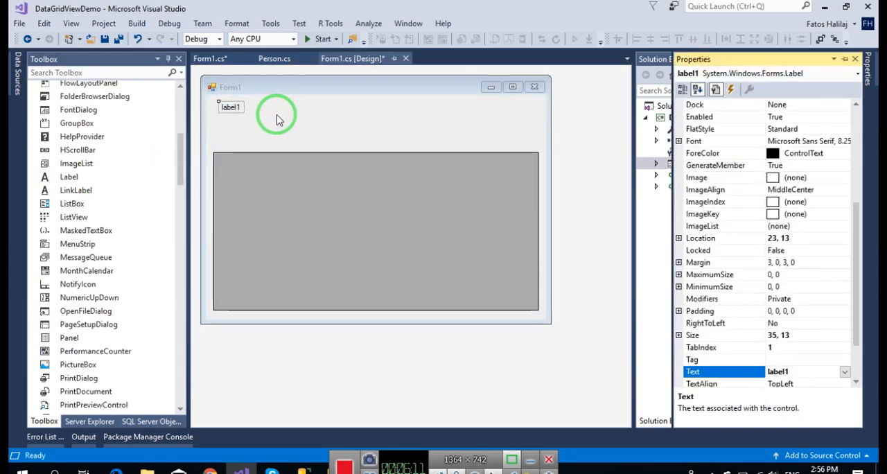
text(PersonI)
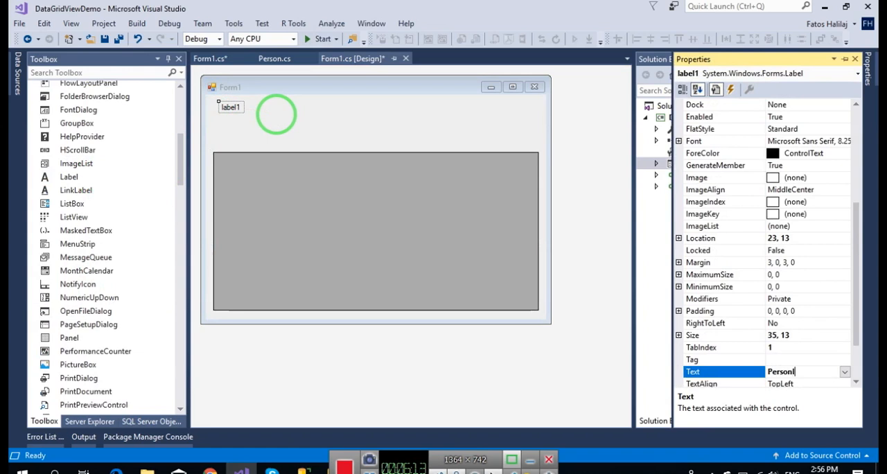
text(Id)
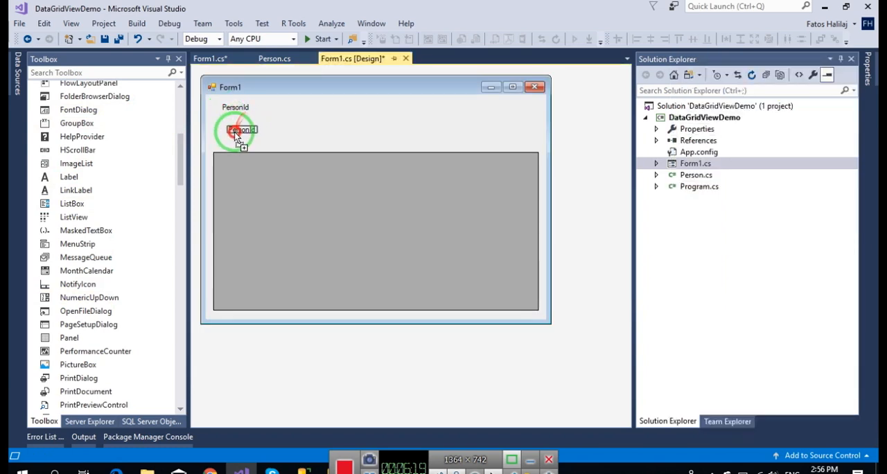
Copy the label to the right of PersonId and set its Text to First name
drag(239, 131, 232, 123)
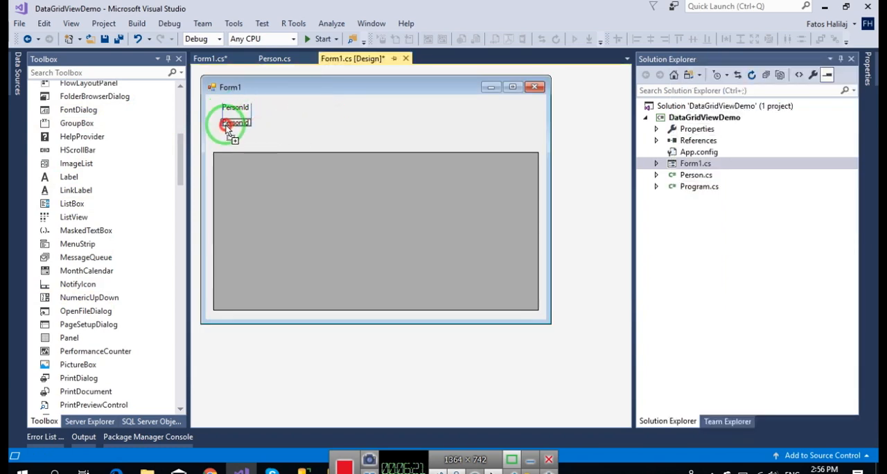
drag(234, 122, 296, 109)
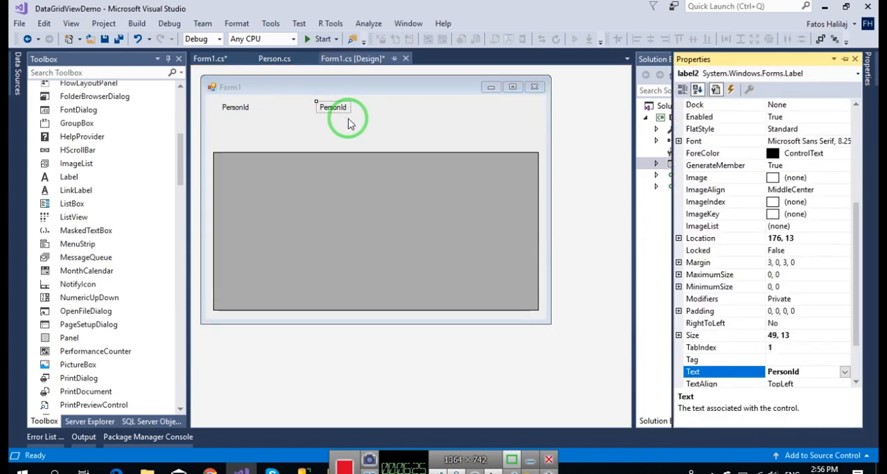
text(First name)
click(106, 72)
text(textbox)
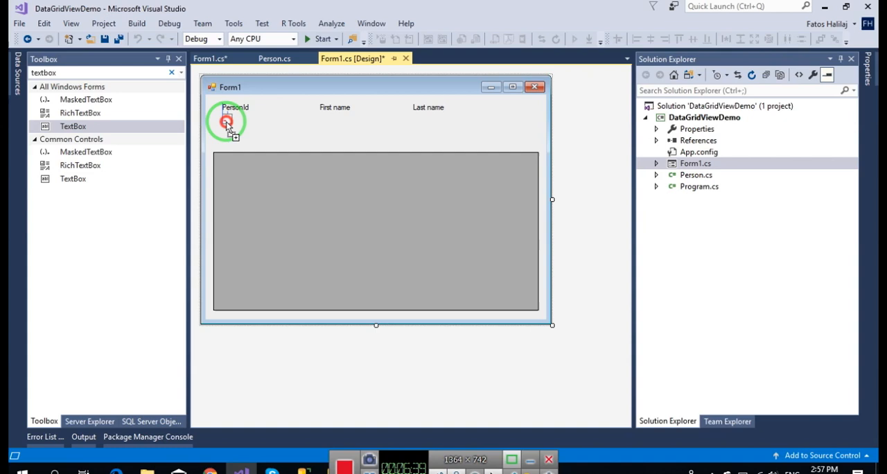
Drop a TextBox under the PersonId label and another under the First name label
click(228, 123)
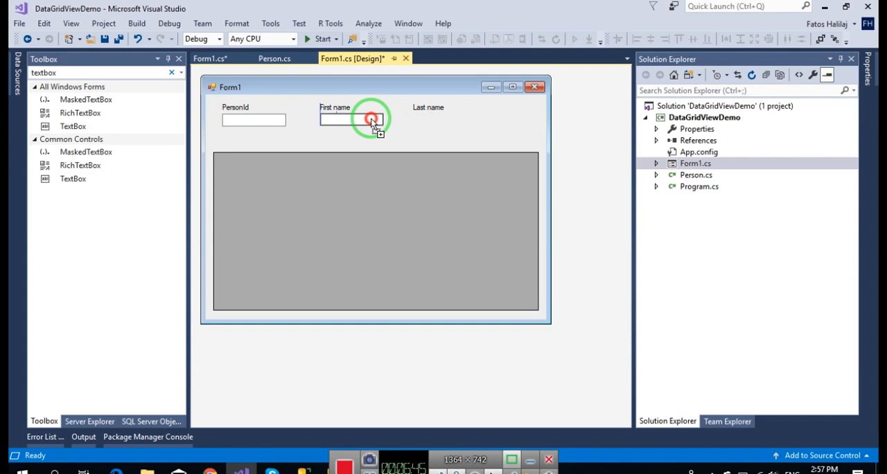
click(362, 119)
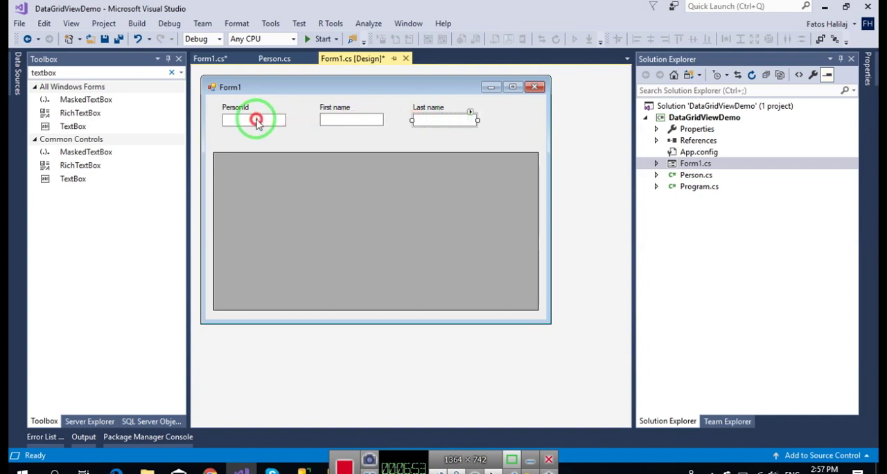
Rename the text boxes to textBoxPersonId and textBoxLastName in the (Name) property
click(254, 119)
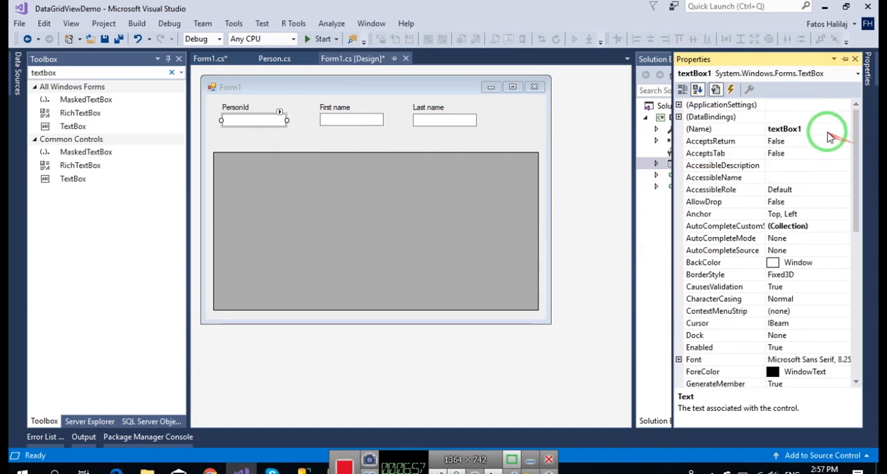
text(textBoxPersonId)
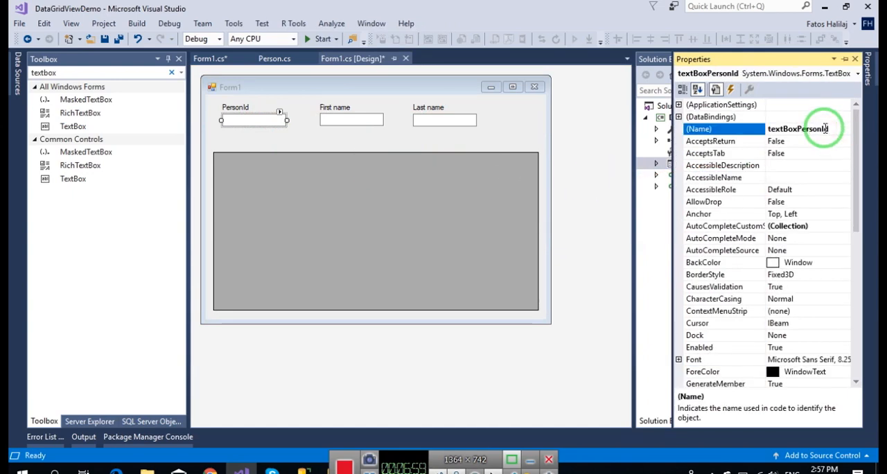
click(351, 119)
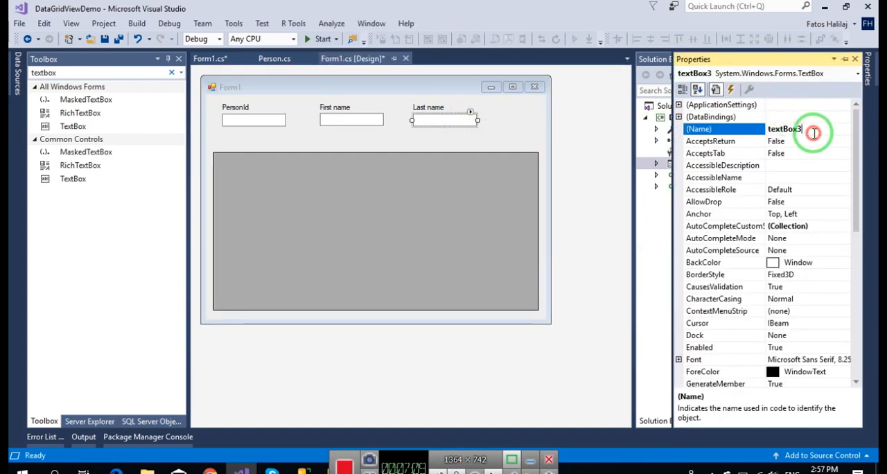
text(textBoxLastName)
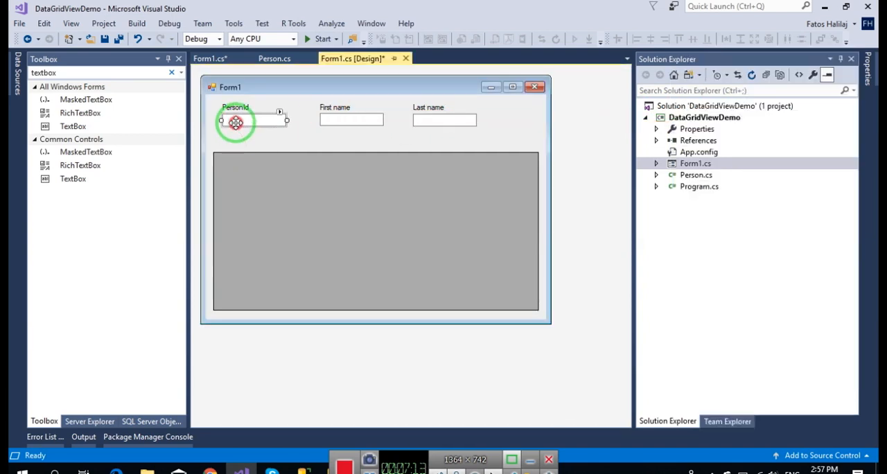
Copy the PersonId label and text box to a second row below and select the copied label
click(239, 119)
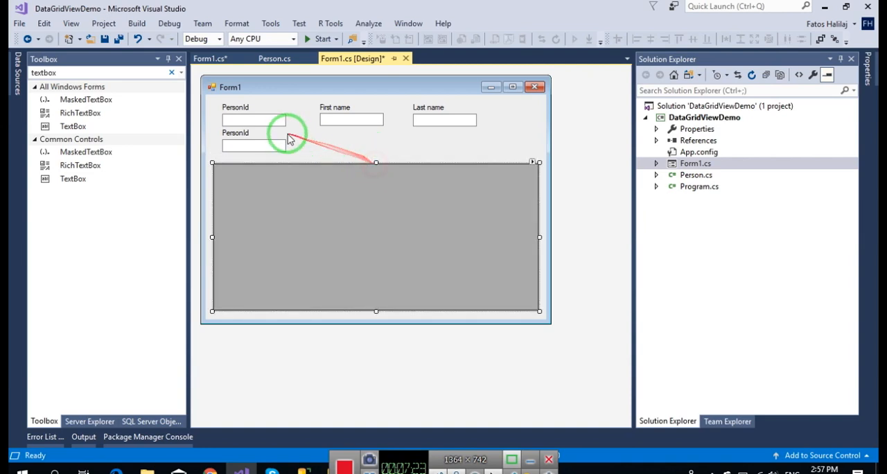
click(236, 133)
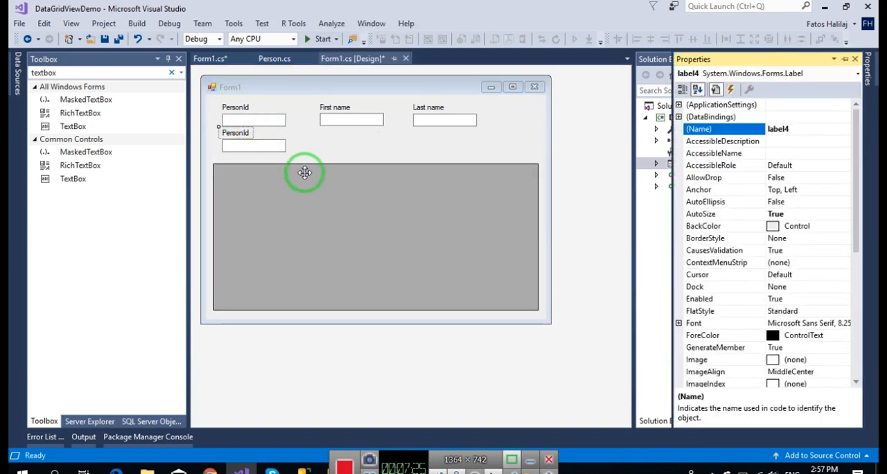
scroll(down, 3)
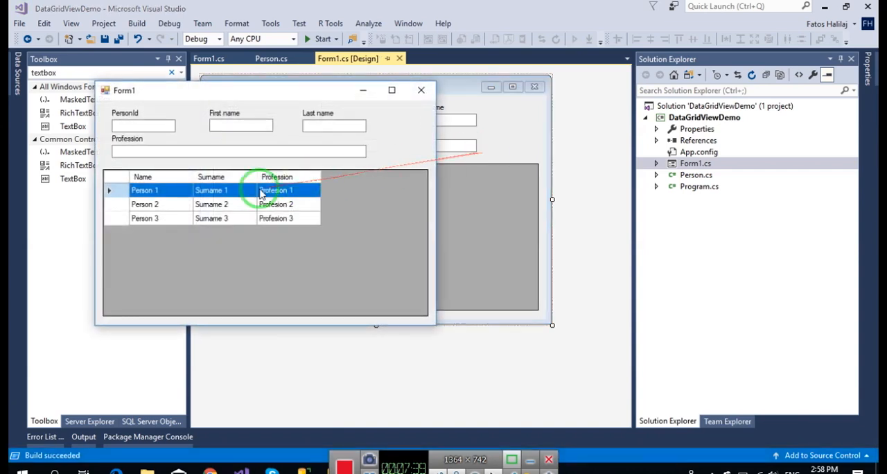
click(144, 203)
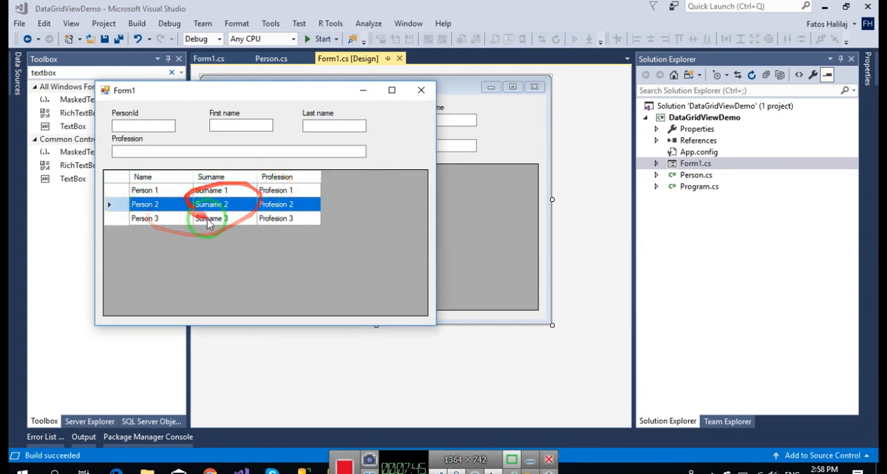
click(427, 92)
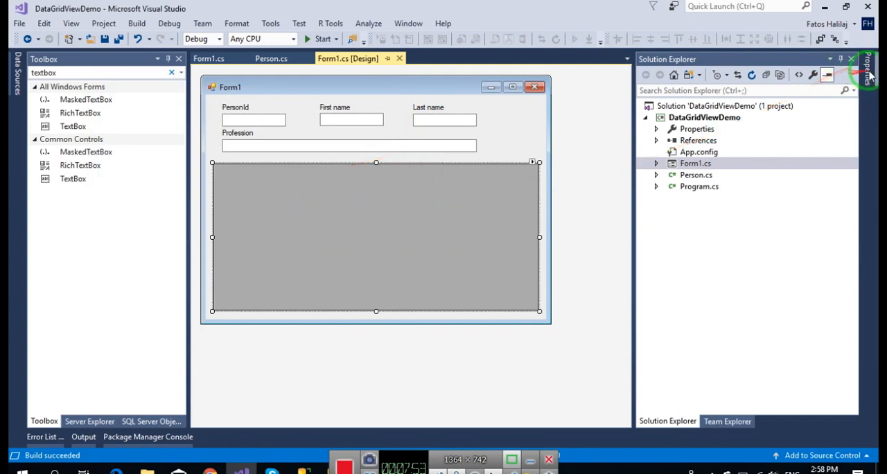
Show dataGridView1's event list in the Properties window to reach CellContentClick
click(373, 239)
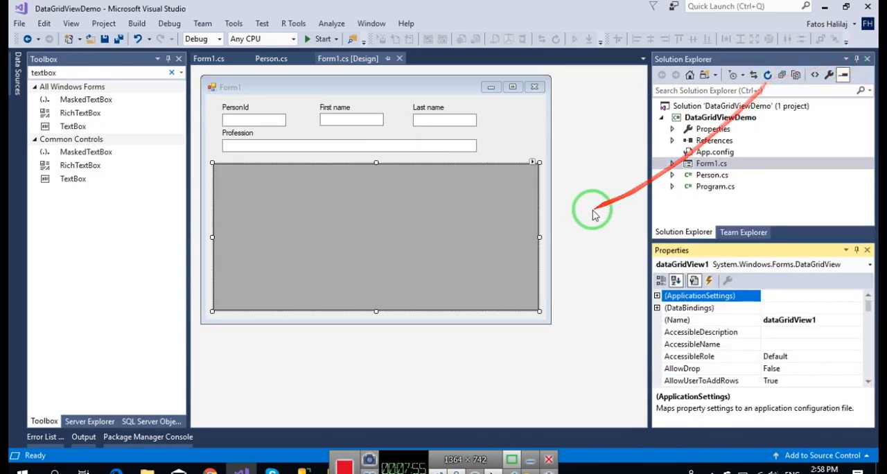
click(689, 281)
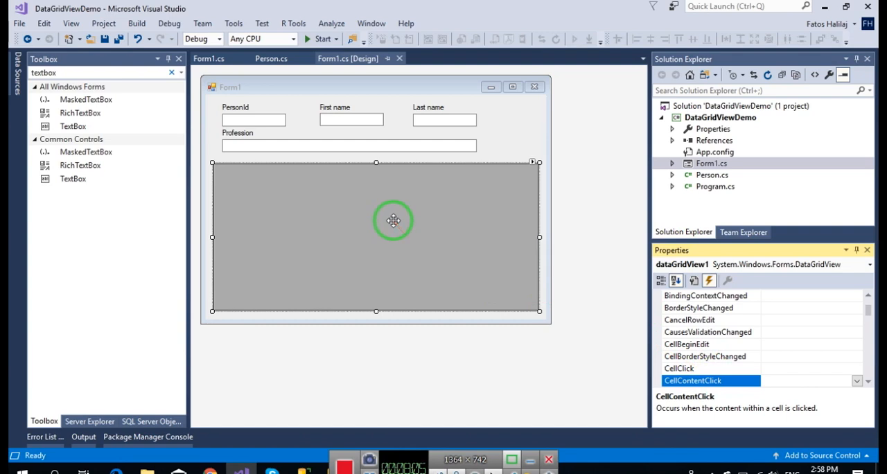
mouse_move(299, 194)
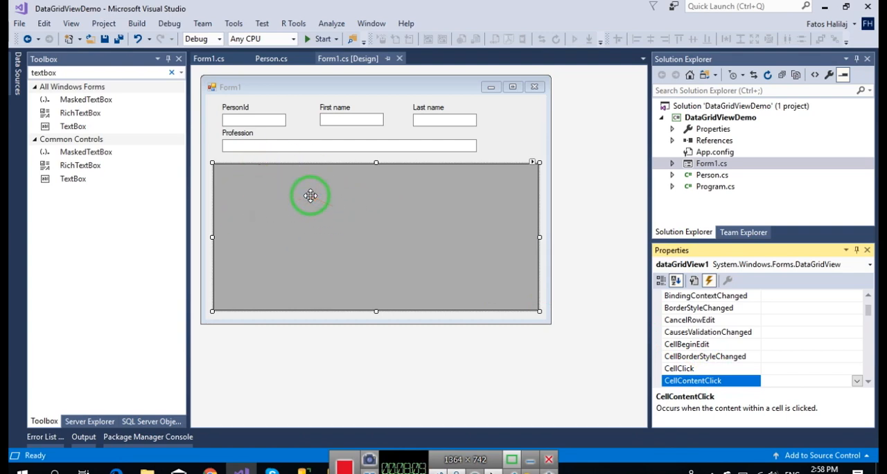
mouse_move(308, 201)
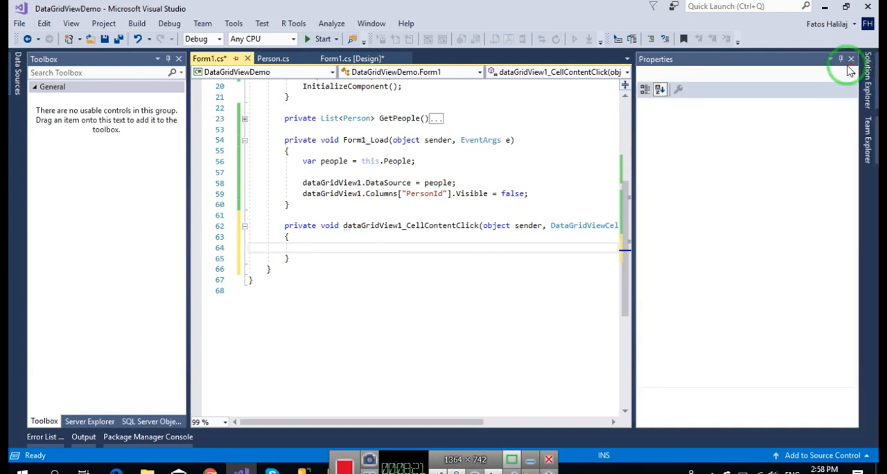
Add a try/catch whose catch shows 'Some error occured:' with ex.Message and ex.Source via MessageBox.Show
click(851, 65)
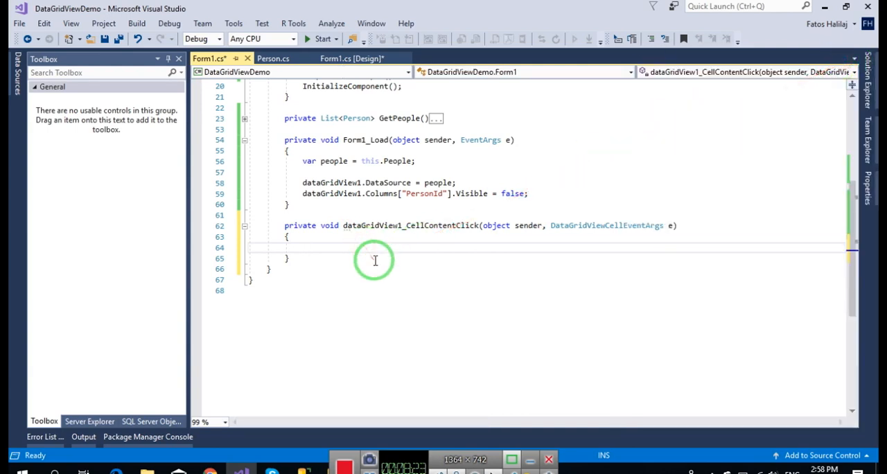
text(try)
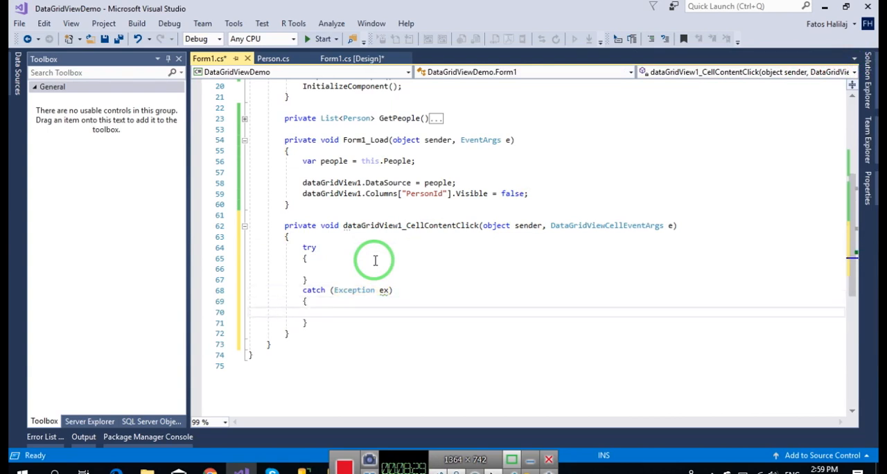
text(MessageBox.Show("e)
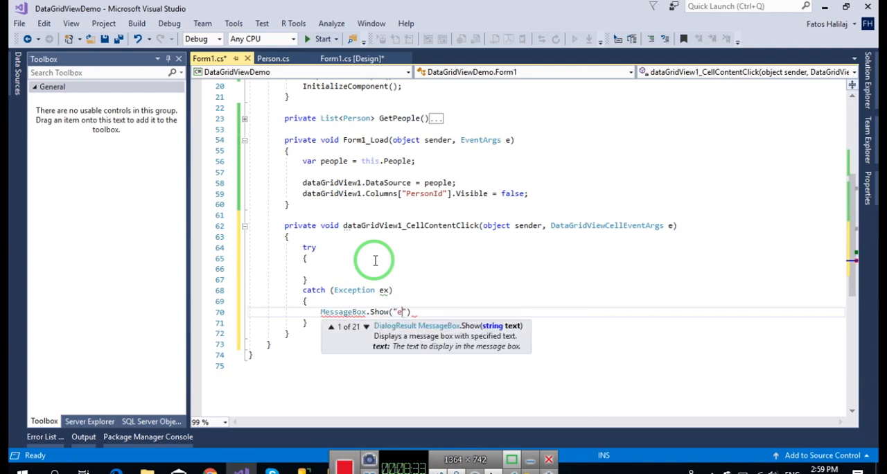
text(Some error o)
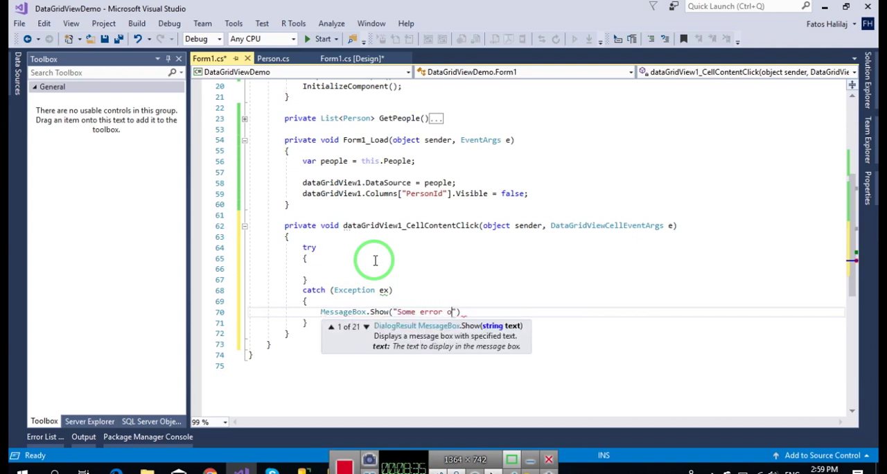
text(ccured:)
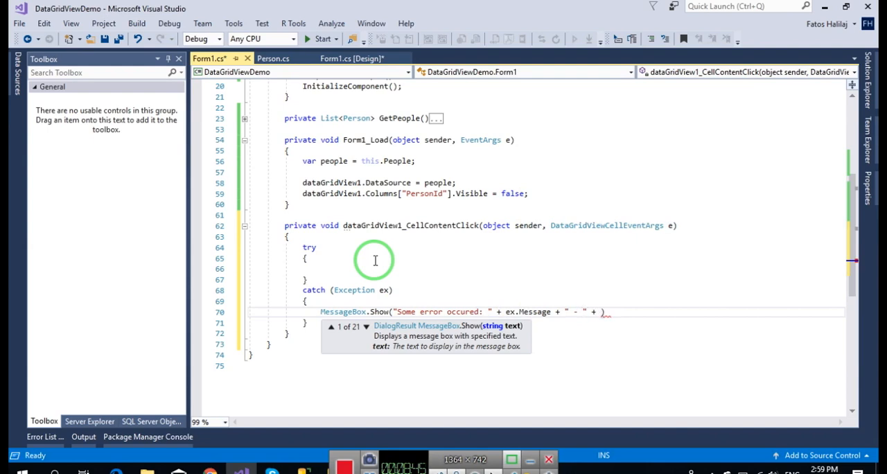
text(ex.Source);)
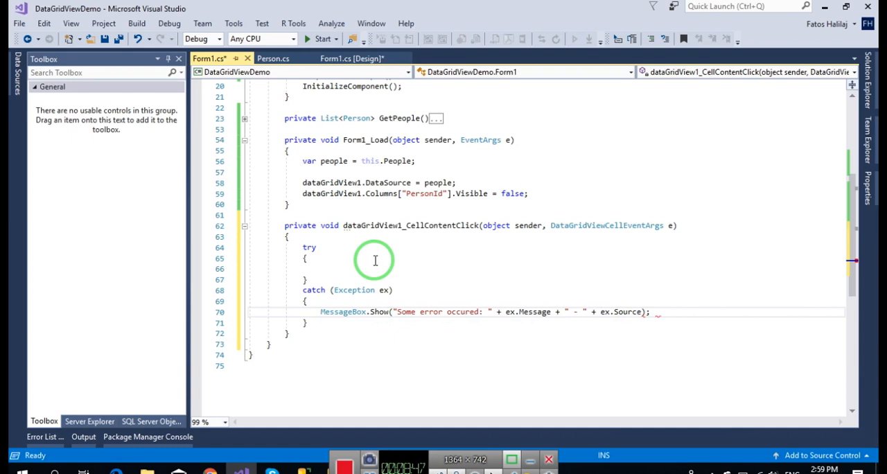
text(var se)
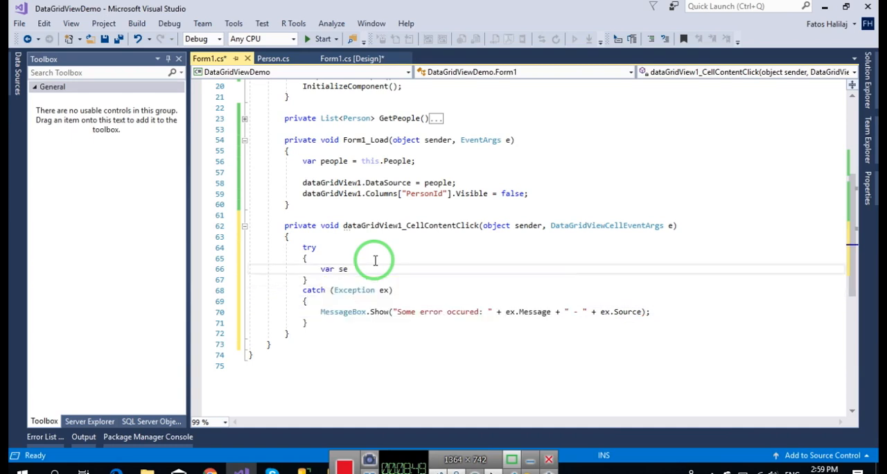
Start var selectedRow = dataGridView1.SelectedCells[0]... and back out the mistaken SelectedCells expression
text(lected)
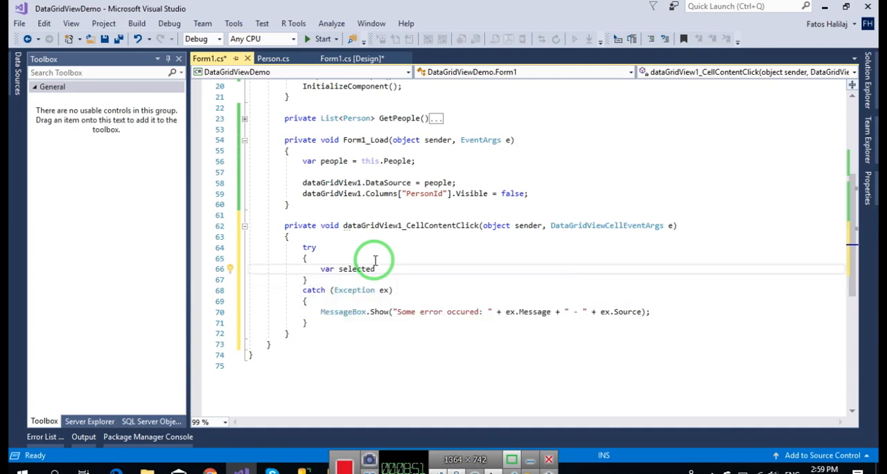
text(Row =)
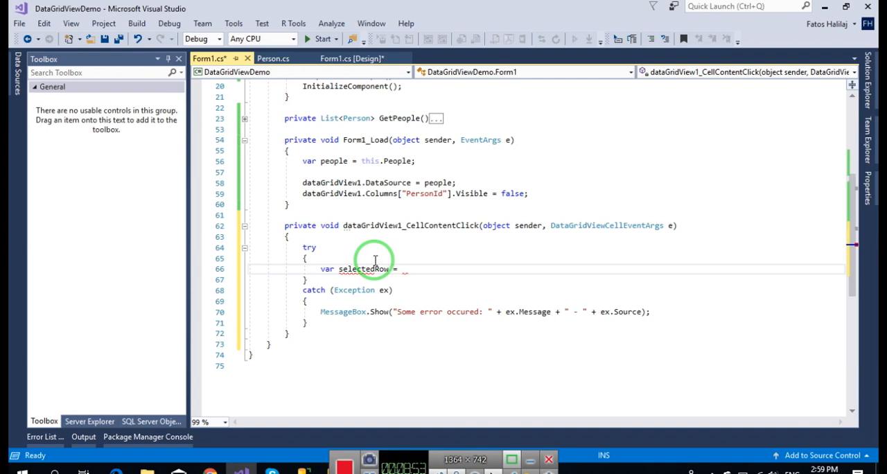
text(dataGridView1.)
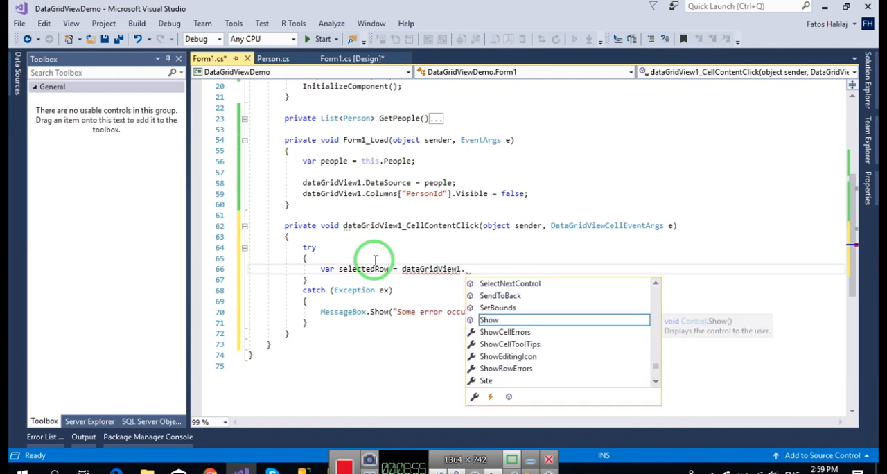
text(selectedc)
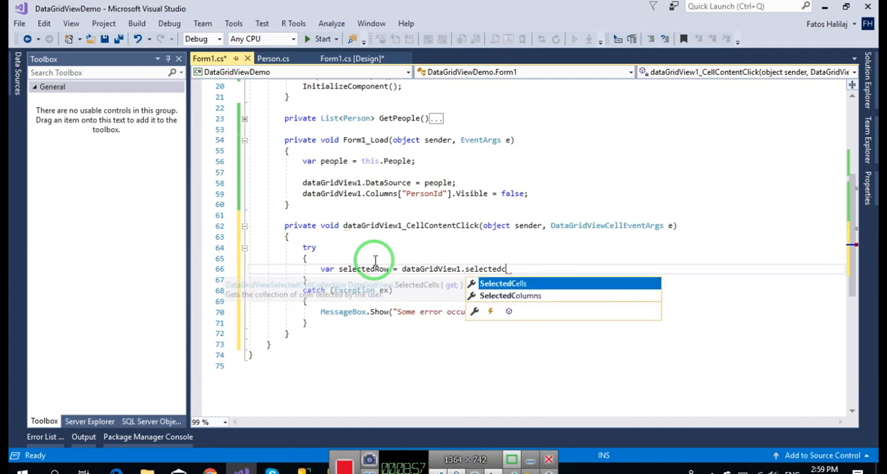
text(SelectedCells[0])
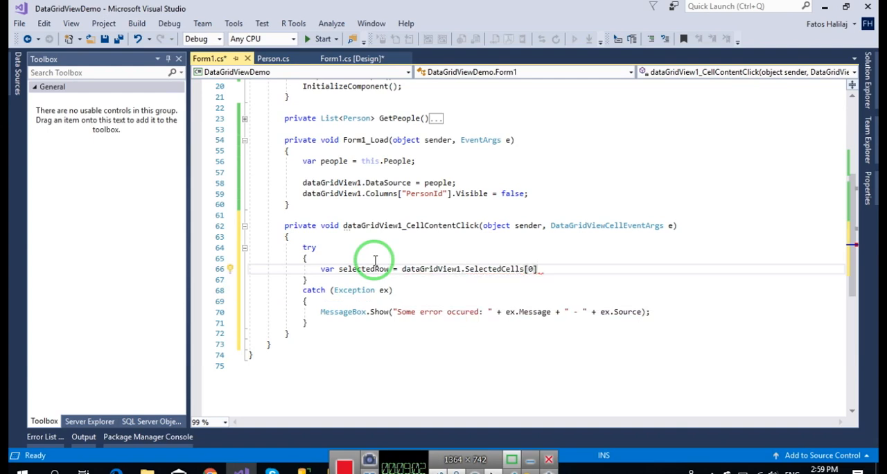
text(.)
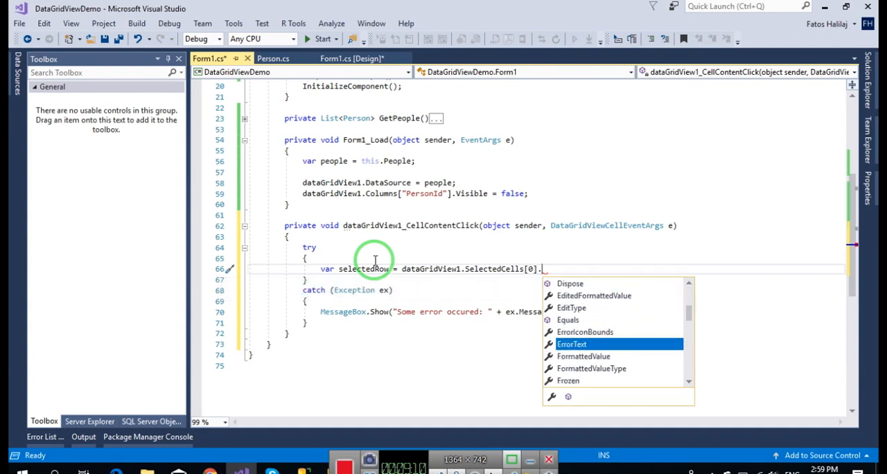
text(d)
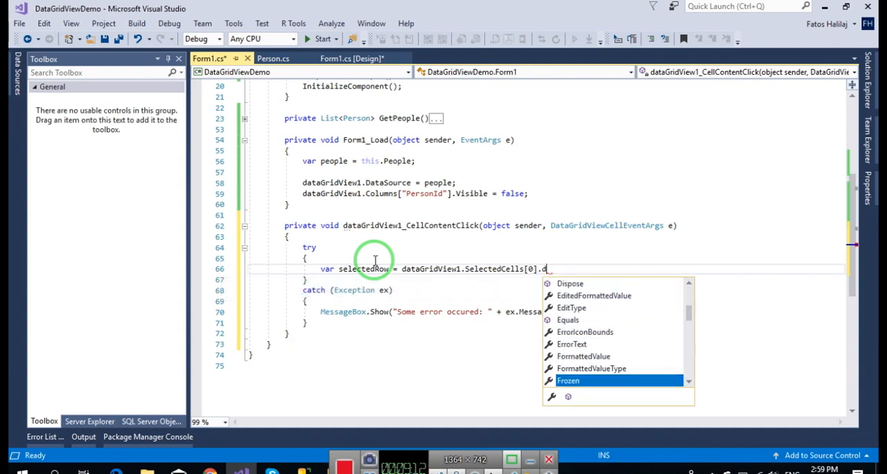
text(Selected.)
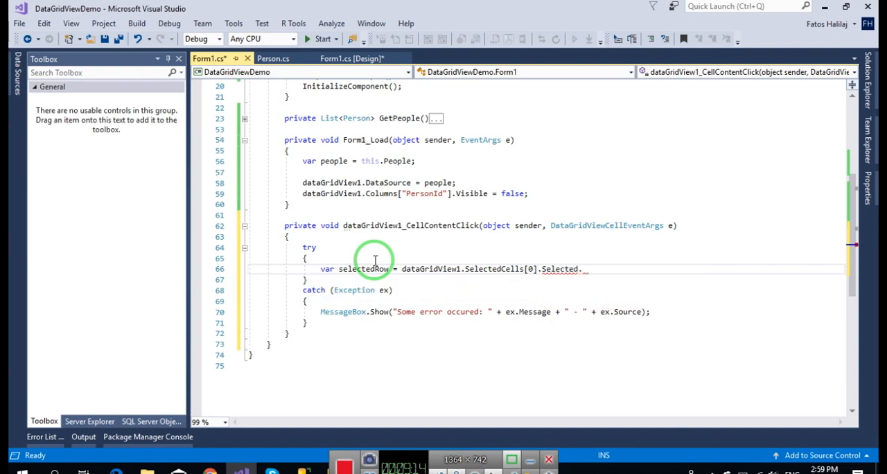
key(Backspace)
text(Row)
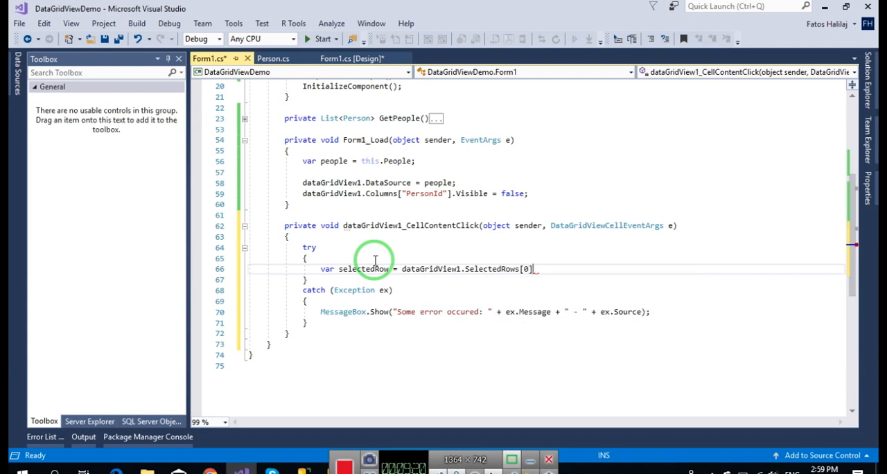
Complete the statement as dataGridView1.SelectedRows[0].DataBoundItem as Person;
text(.)
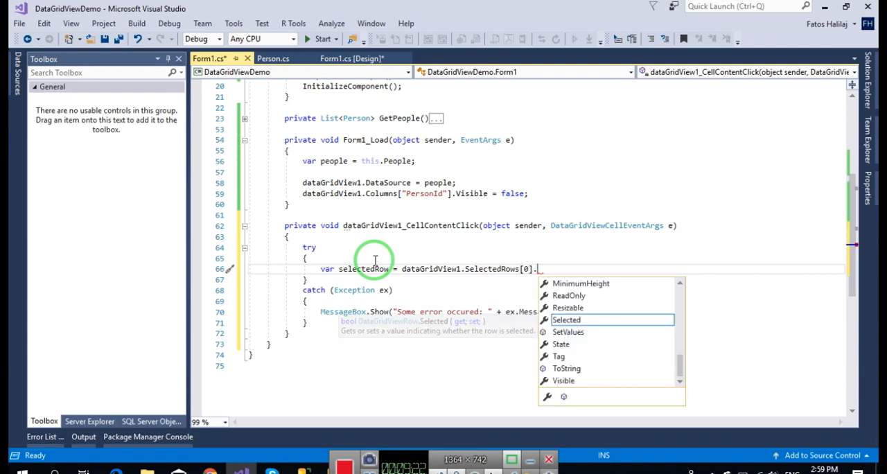
text(data)
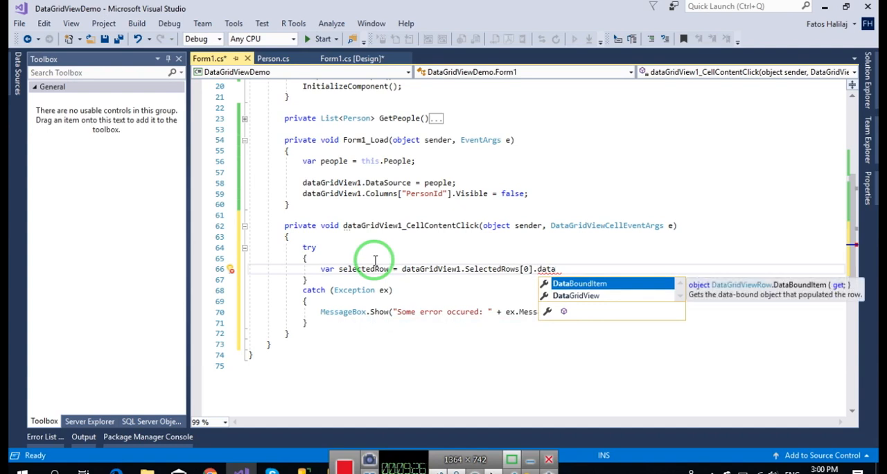
mouse_move(625, 288)
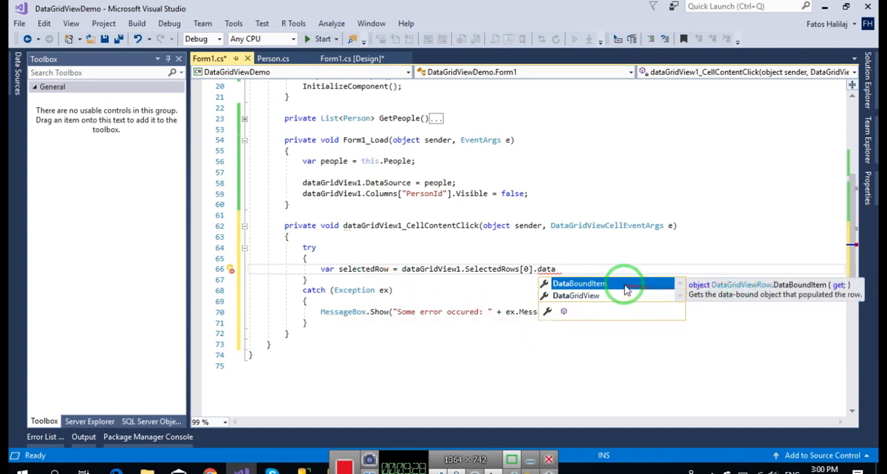
mouse_move(577, 282)
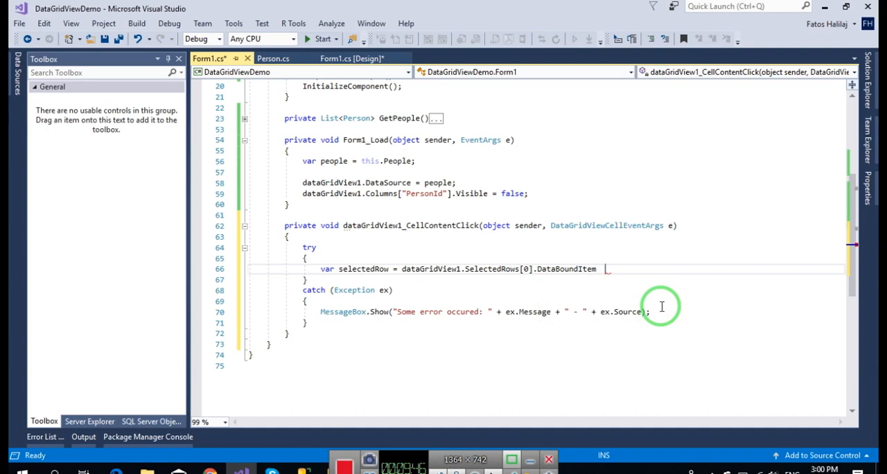
text(as Person;)
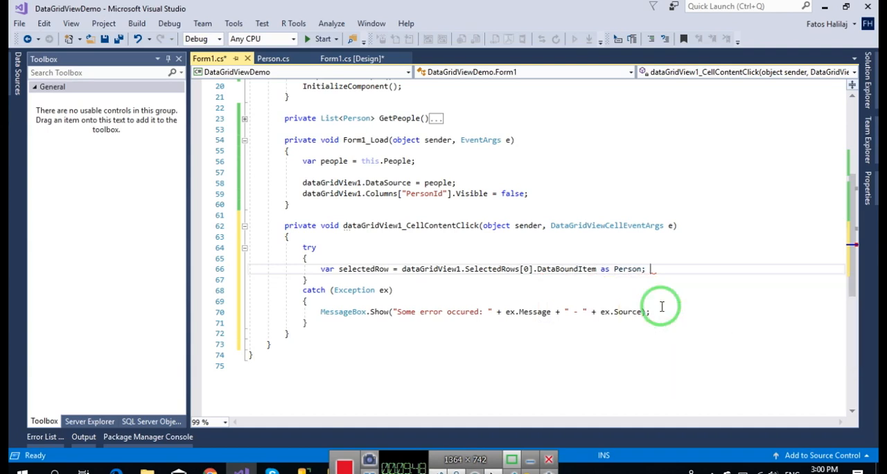
Rename selectedRow to selectedPerson and start a this.textbox statement on the next line
double_click(357, 269)
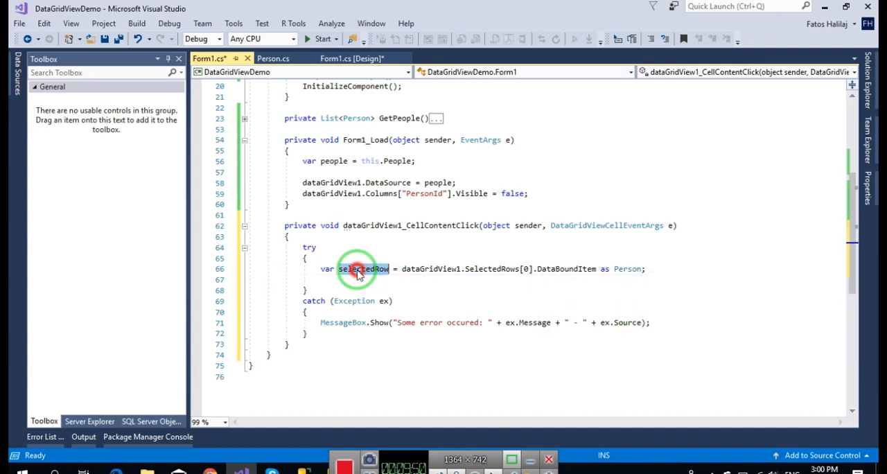
text(sel)
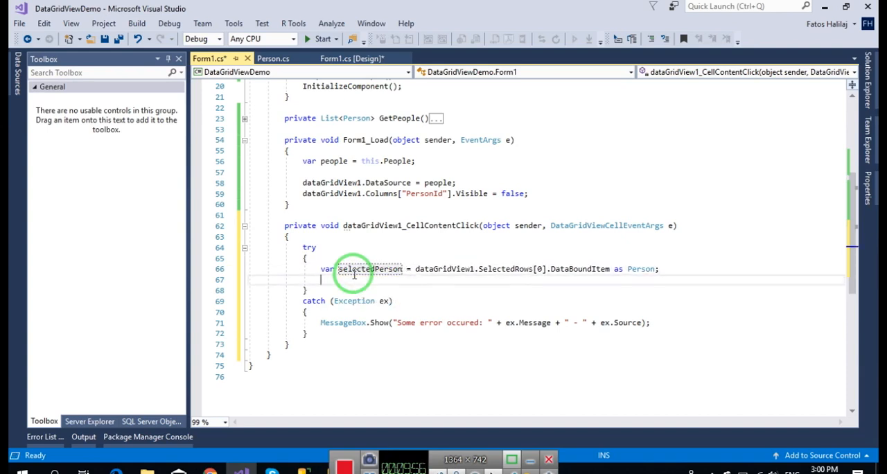
text(this.)
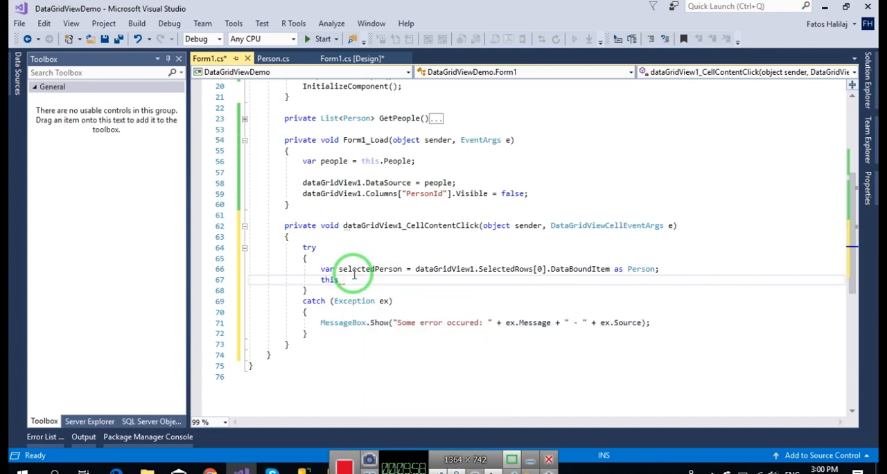
text(textbox)
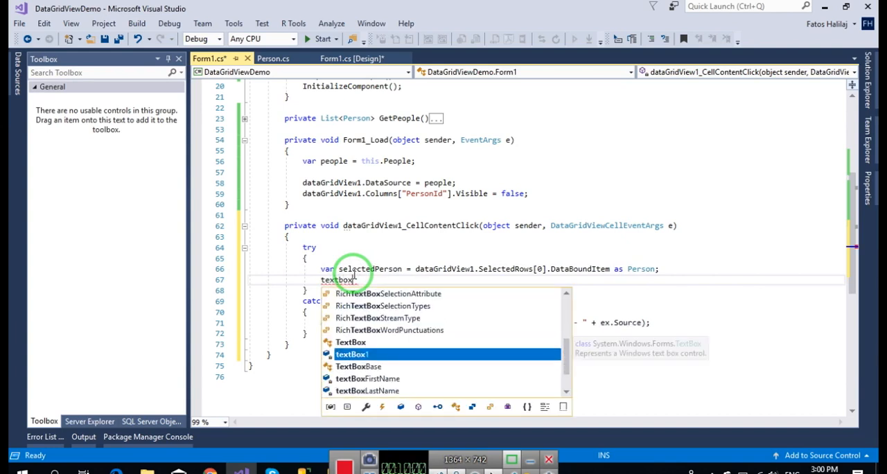
Check textbox names in the Designer, then assign textBoxPersonId.Text = selectedPerson.PersonId.ToString()
click(352, 58)
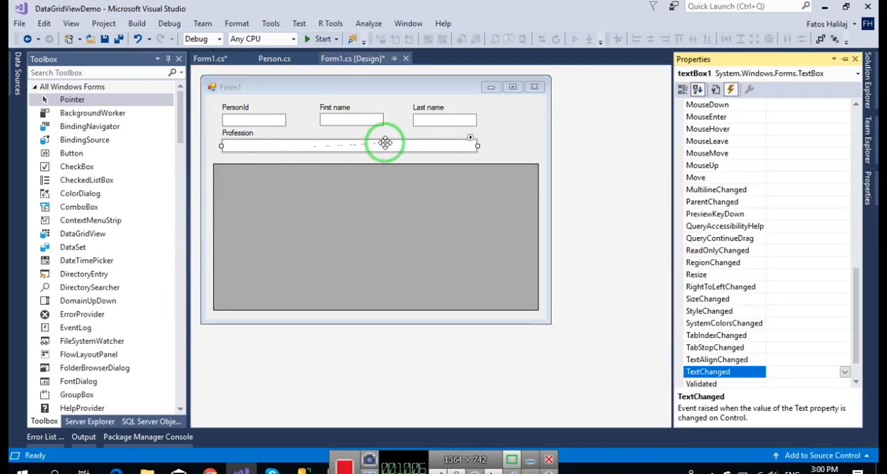
mouse_move(716, 89)
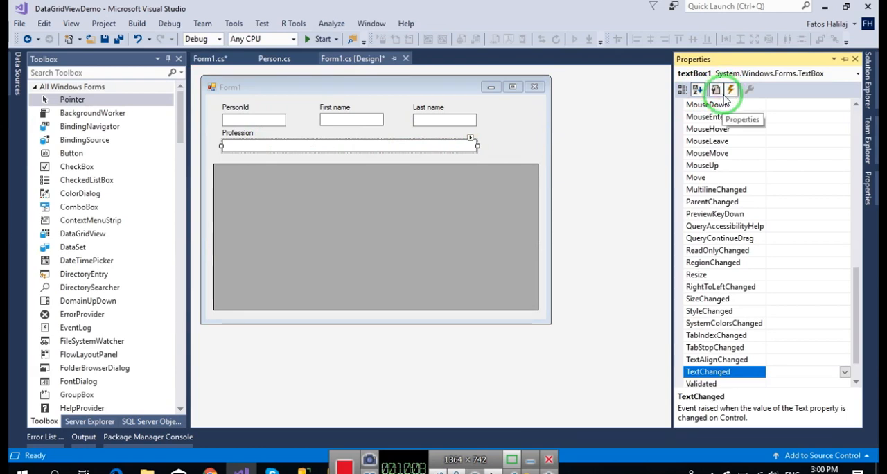
click(713, 89)
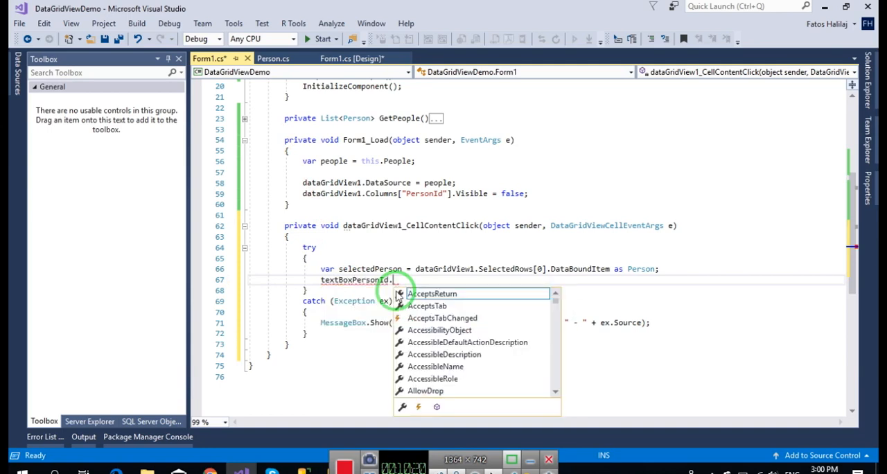
text(.Text = selectedPerson.)
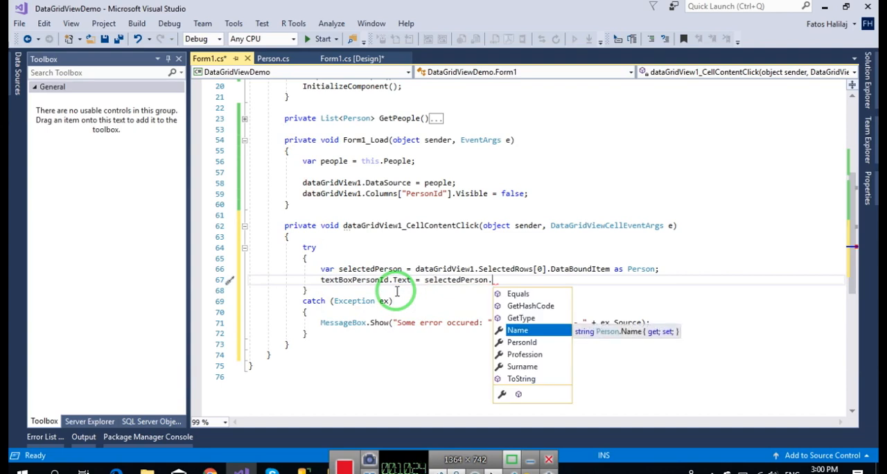
text(PersonId;)
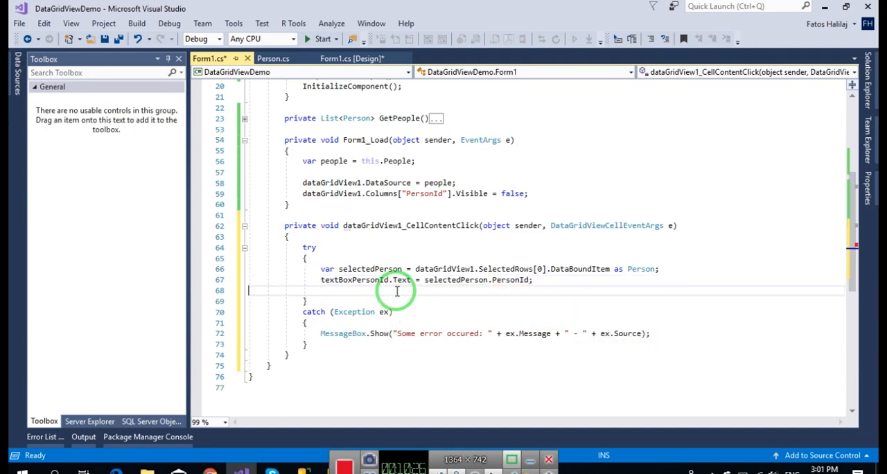
text(.ToString())
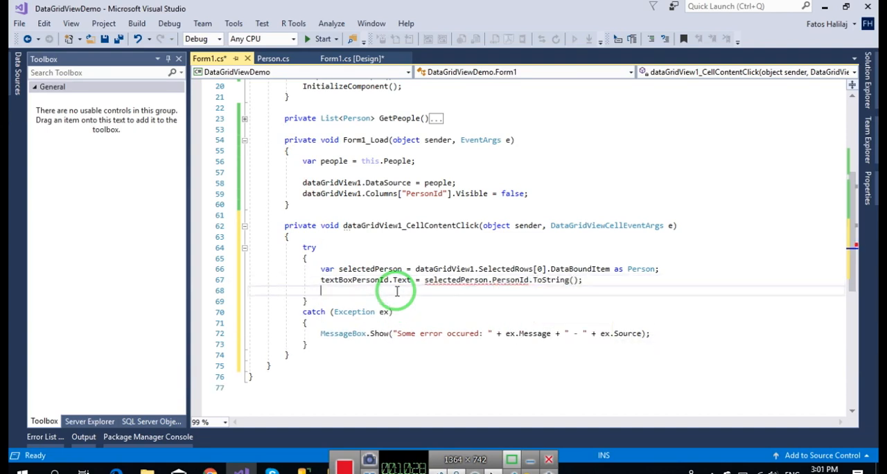
Assign the first name, last name and profession textboxes from selectedPerson and save Form1.cs
text(textboxFirstName.Text = selectedPerson.Name;)
text(textBoxLastName.Text = esl)
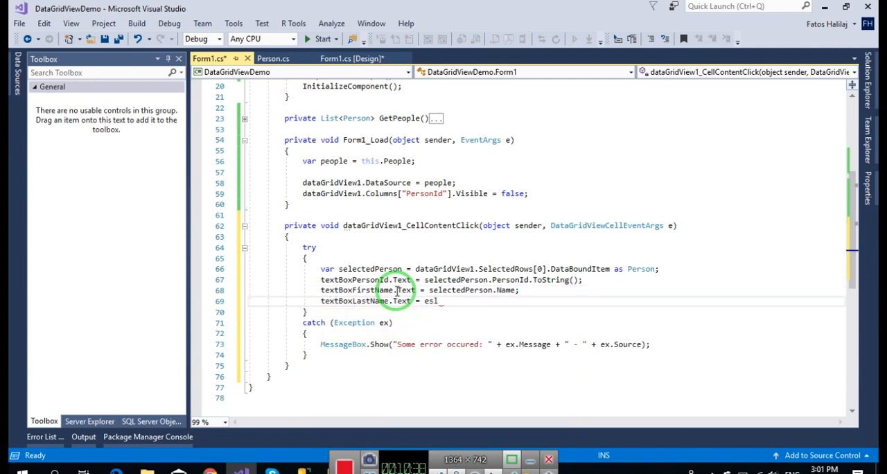
text(electedPerson.Surname)
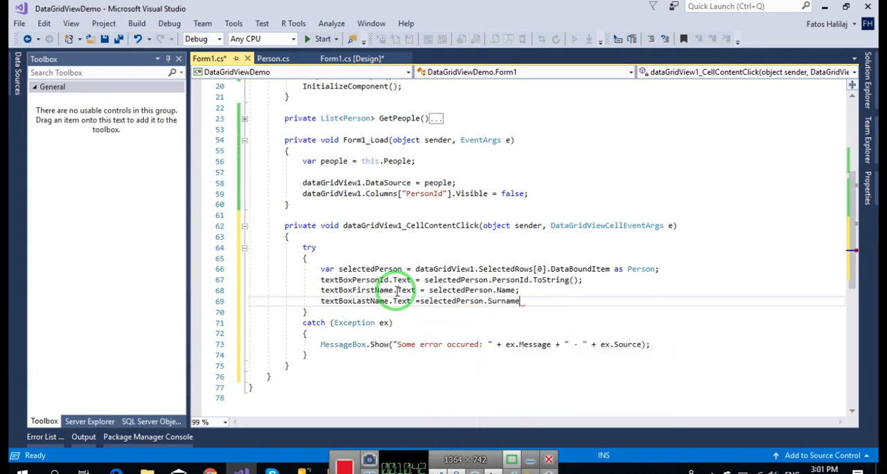
text(tex)
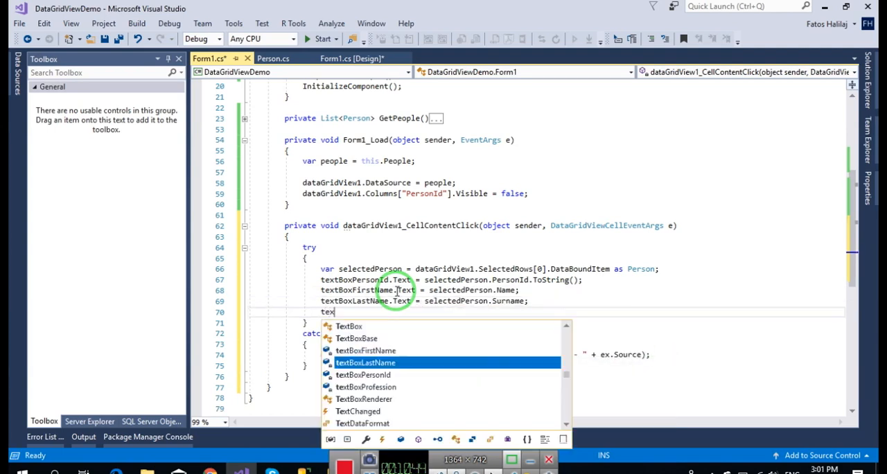
text(box)
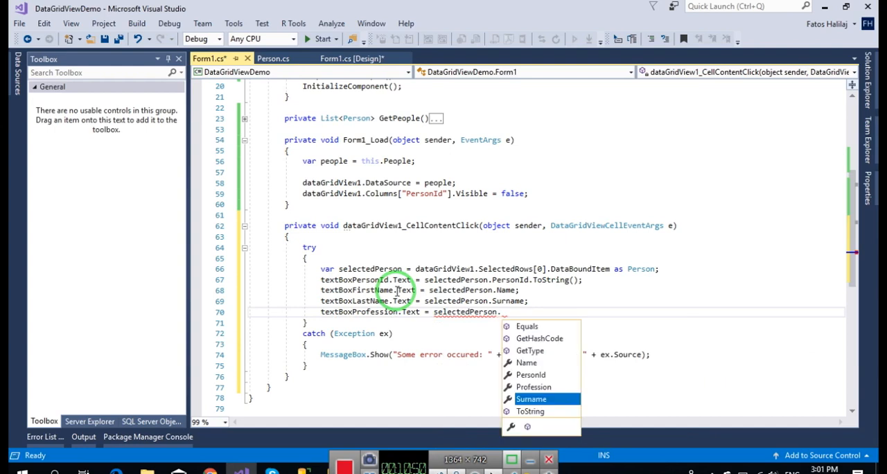
text(pro)
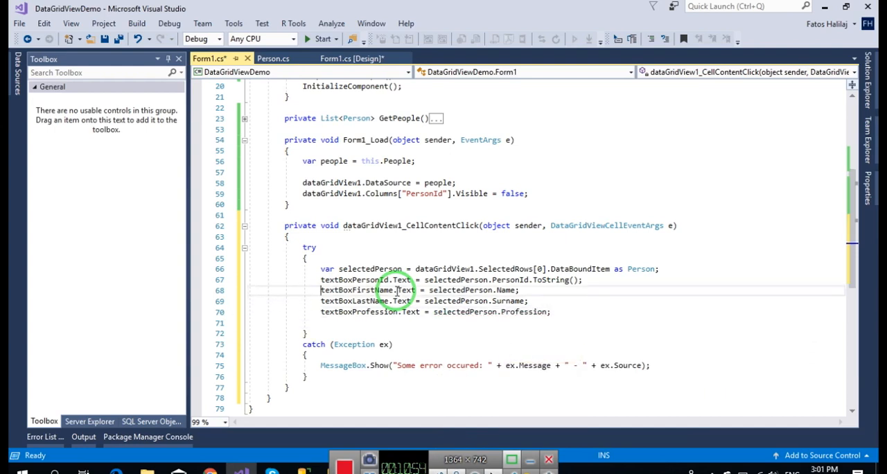
key(ctrl+s)
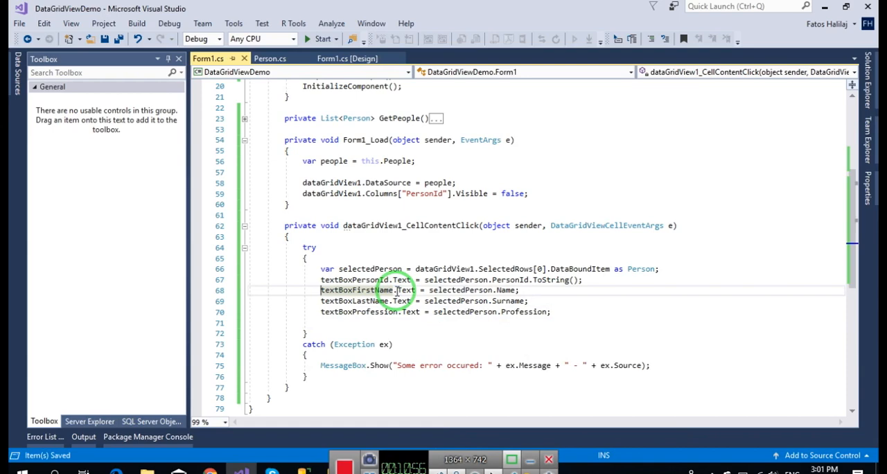
click(169, 23)
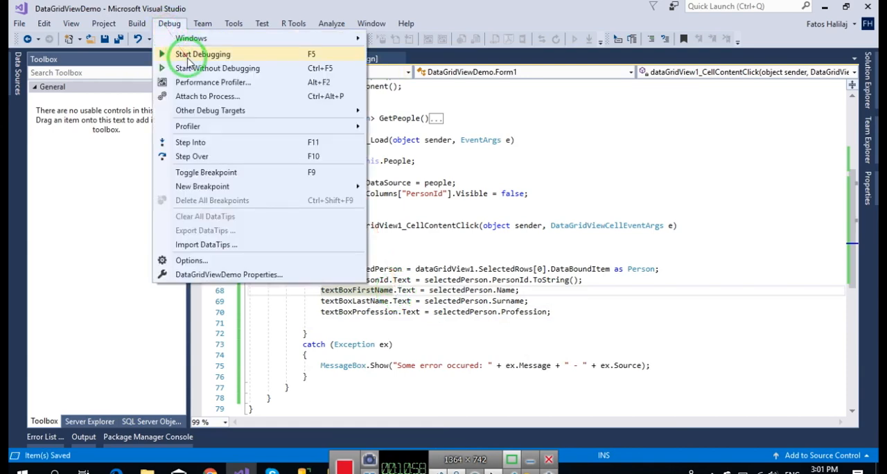
click(203, 54)
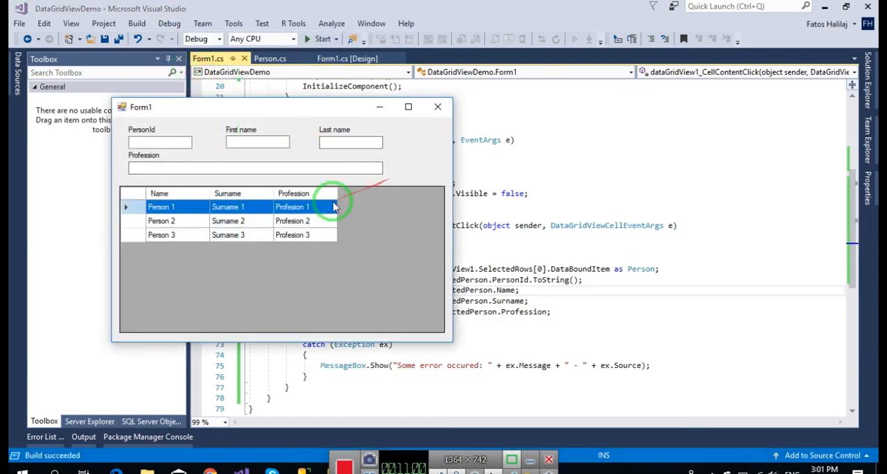
click(160, 220)
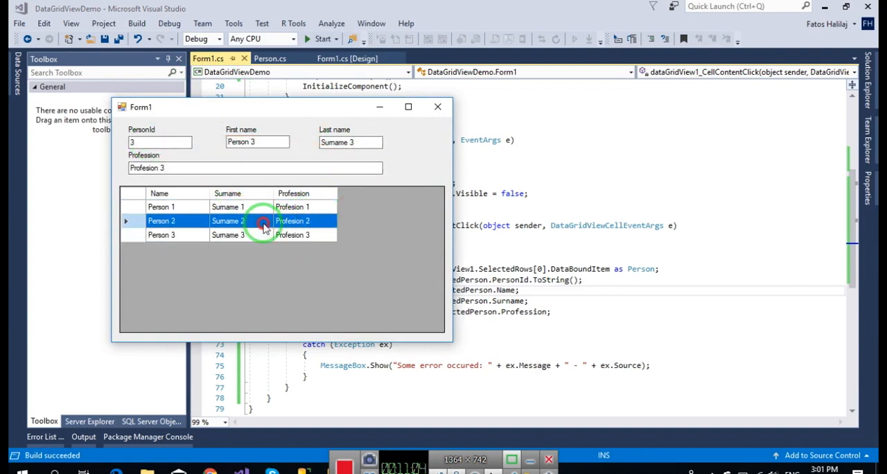
click(227, 207)
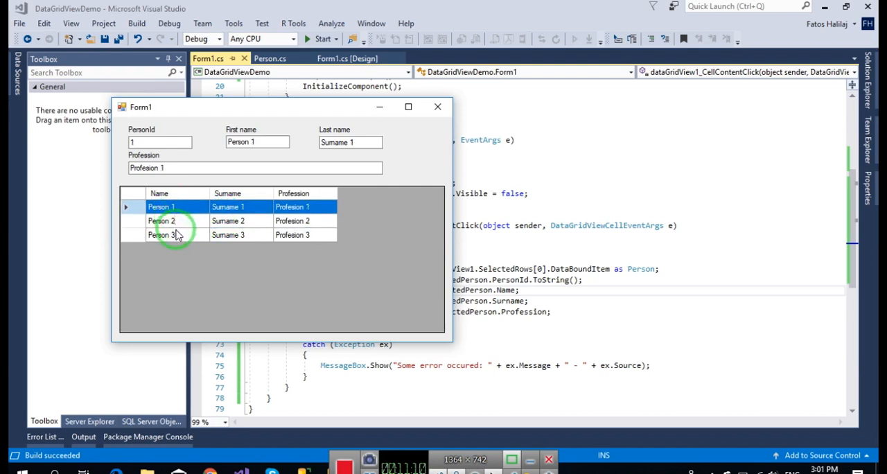
click(167, 234)
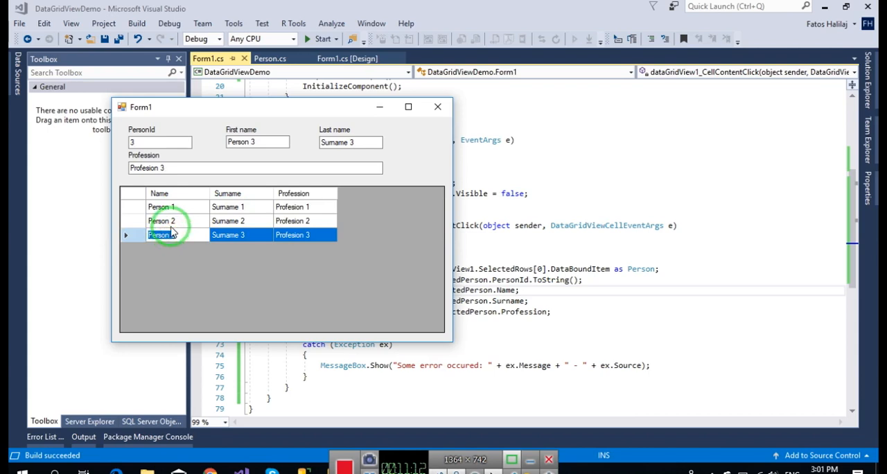
click(161, 221)
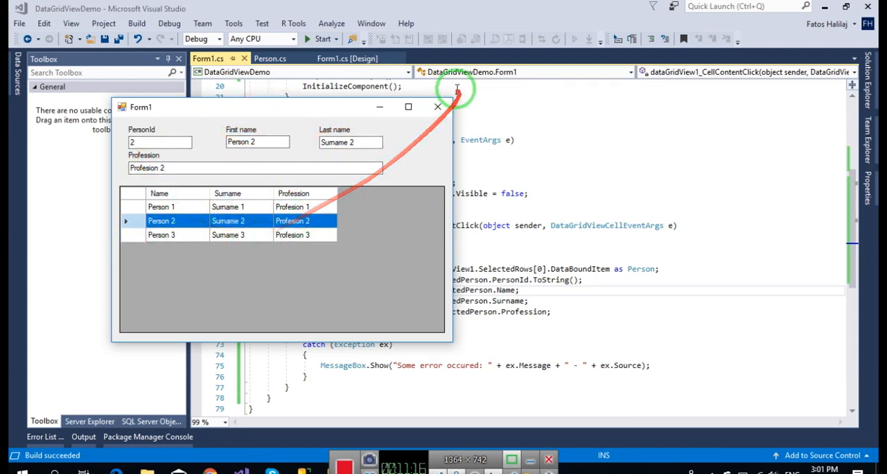
click(437, 107)
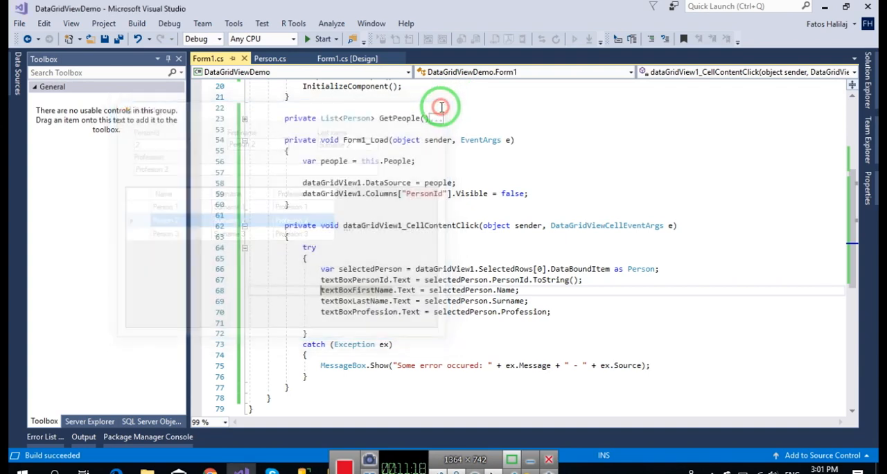
mouse_move(372, 268)
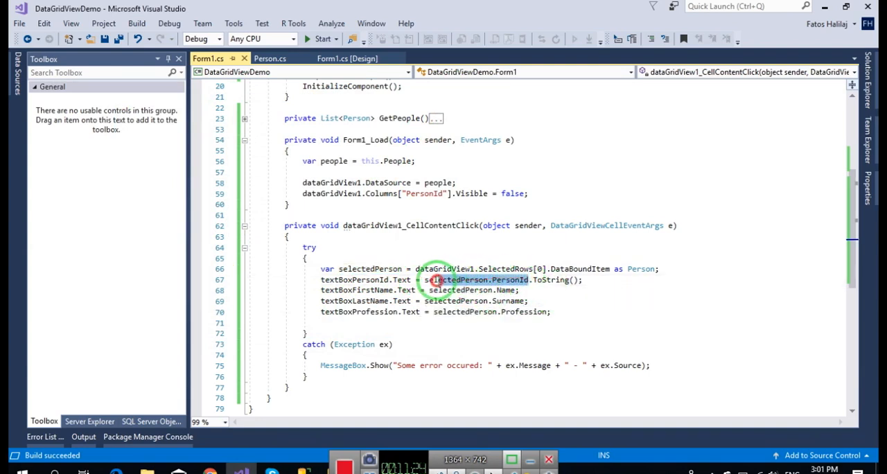
After the Profession assignment, comment that data can be updated via a t-sql update and the list refreshed
click(552, 312)
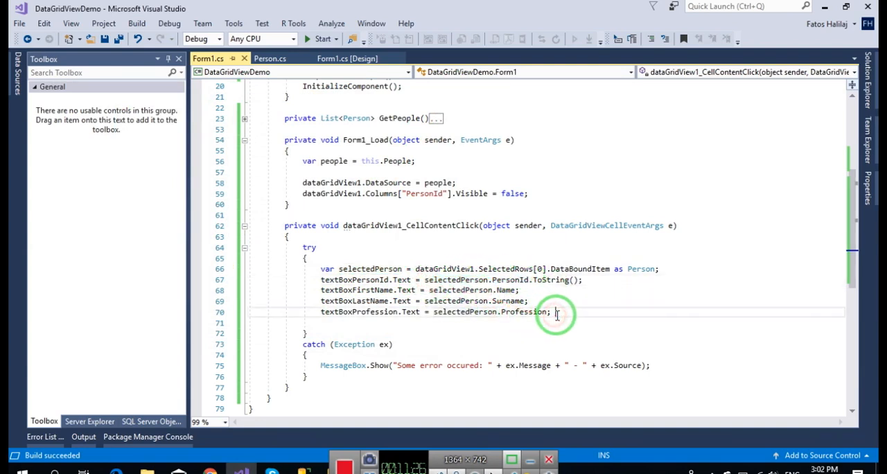
text(// you can update your database row... do)
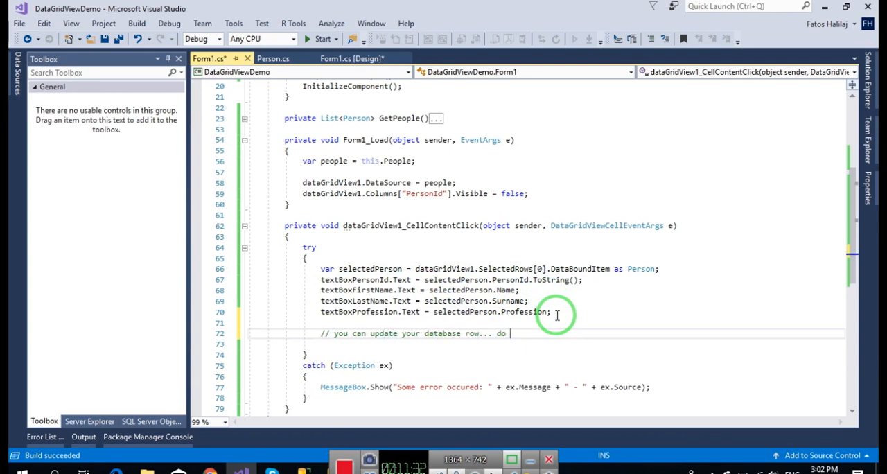
text(some database)
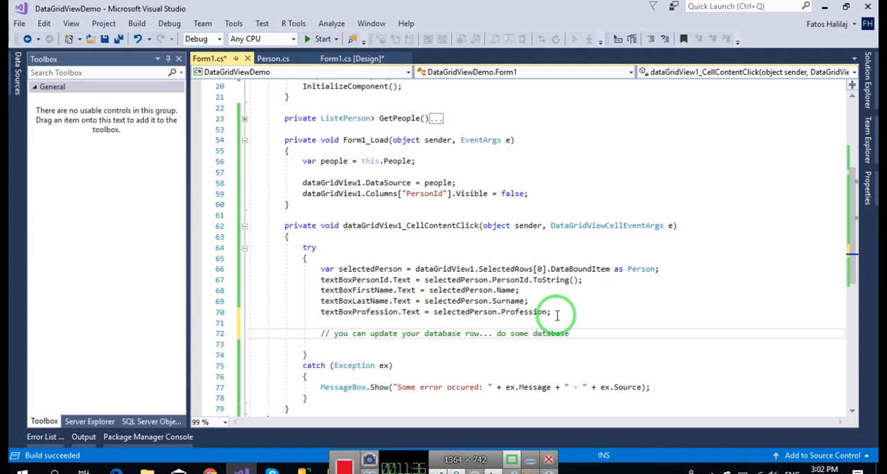
text(t-sql upate on)
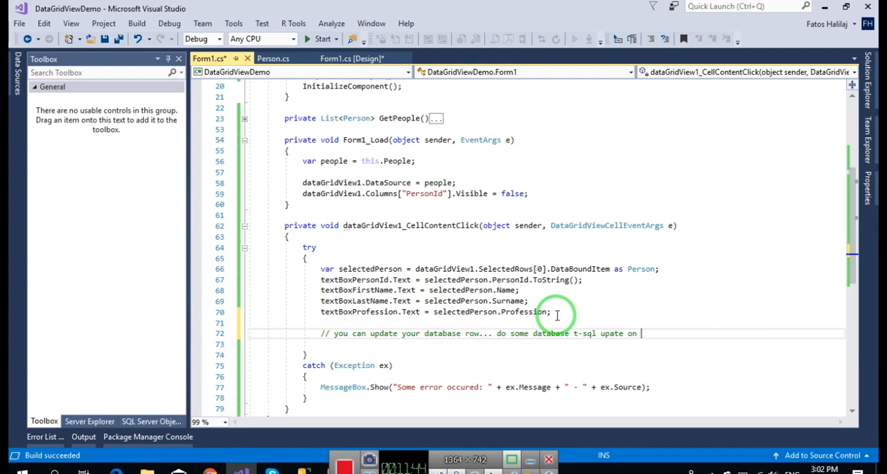
text(the selected row.)
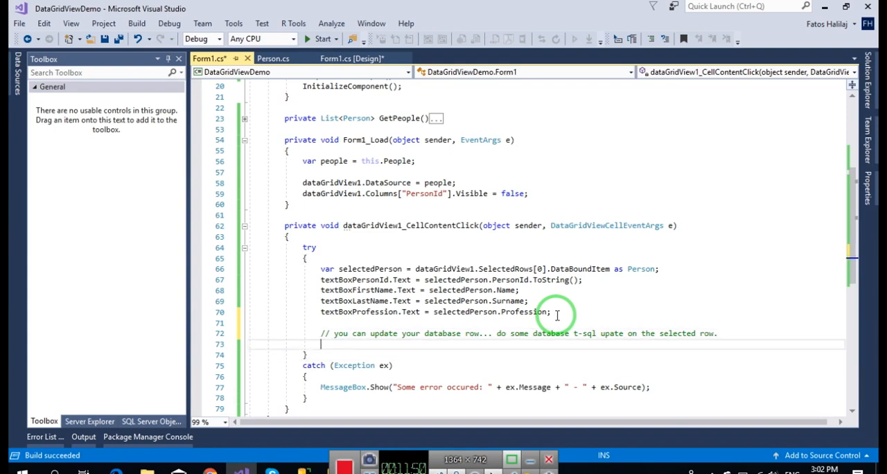
text(// refresh the list.)
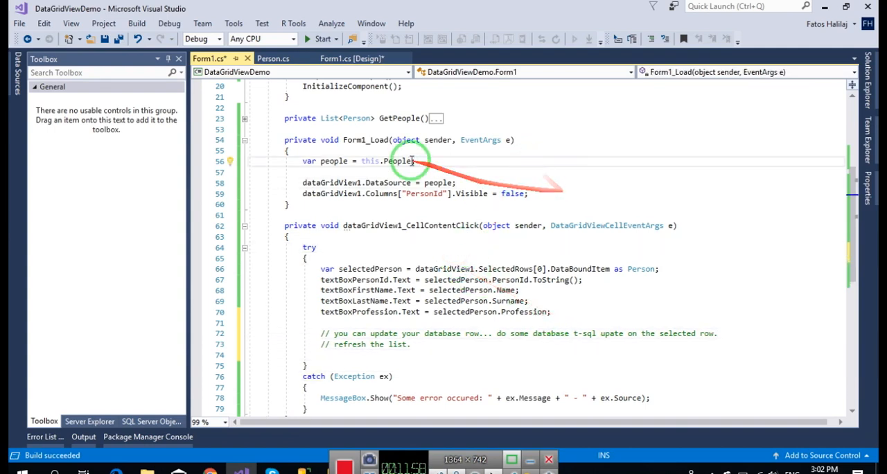
mouse_move(364, 59)
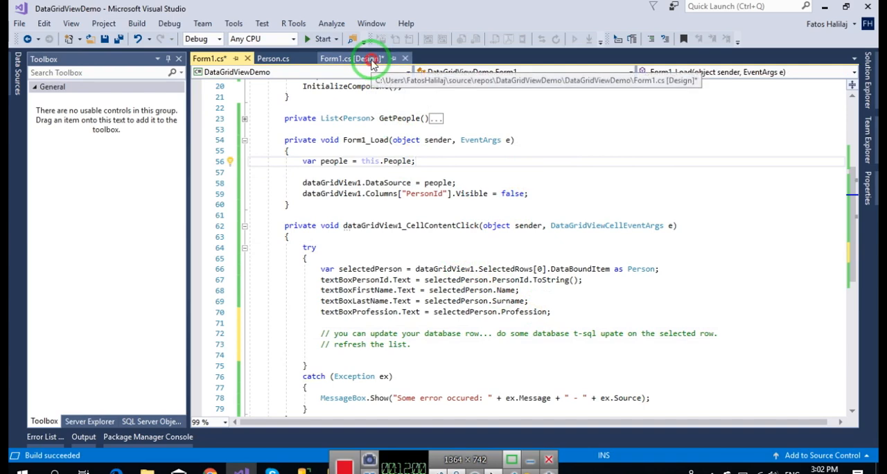
Review the Form1_Load line that fetches the people list, then return to the Form1 design view
click(359, 57)
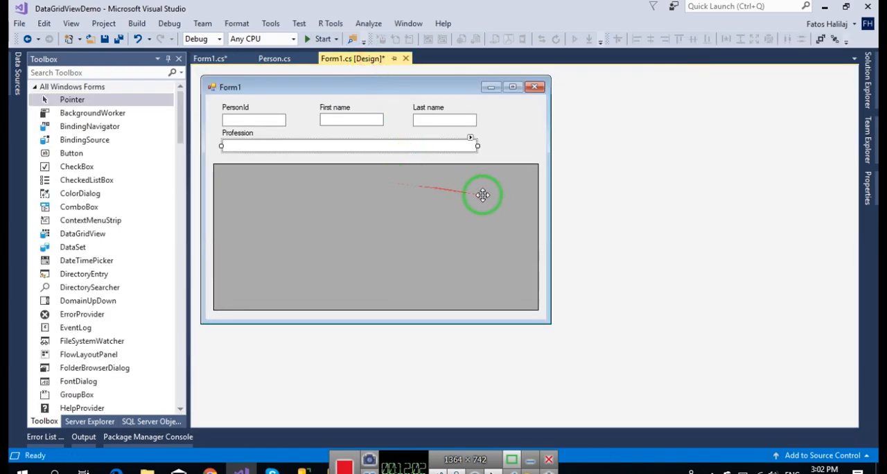
click(212, 58)
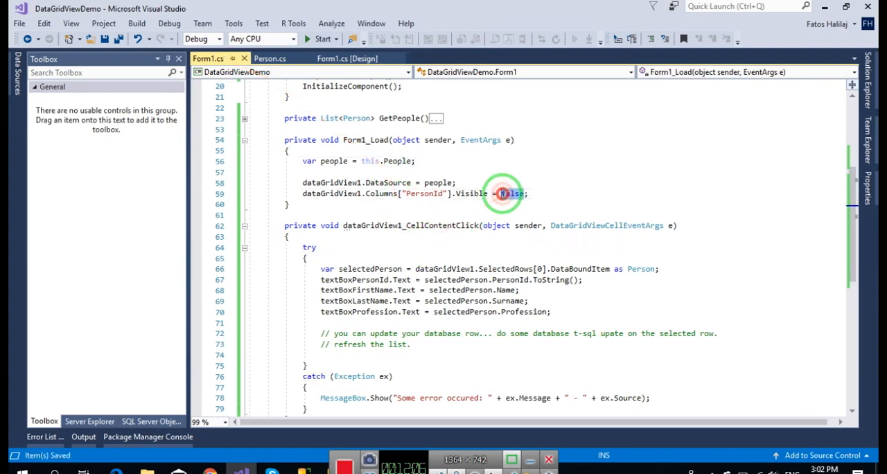
click(327, 161)
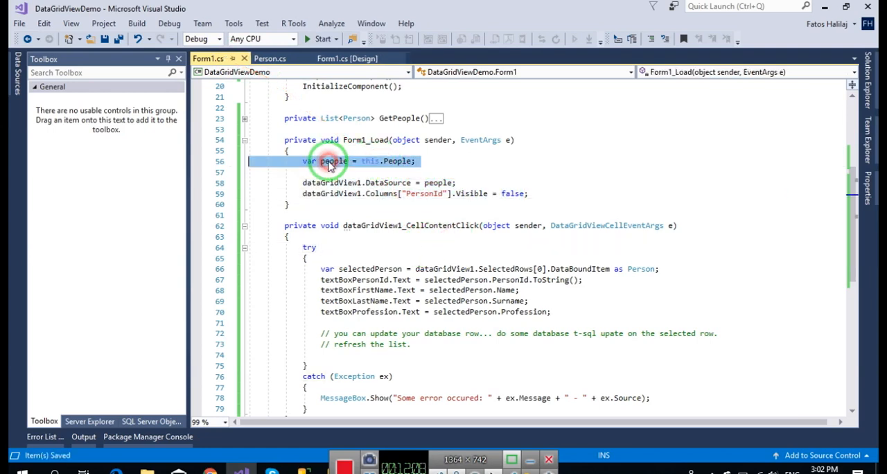
click(416, 169)
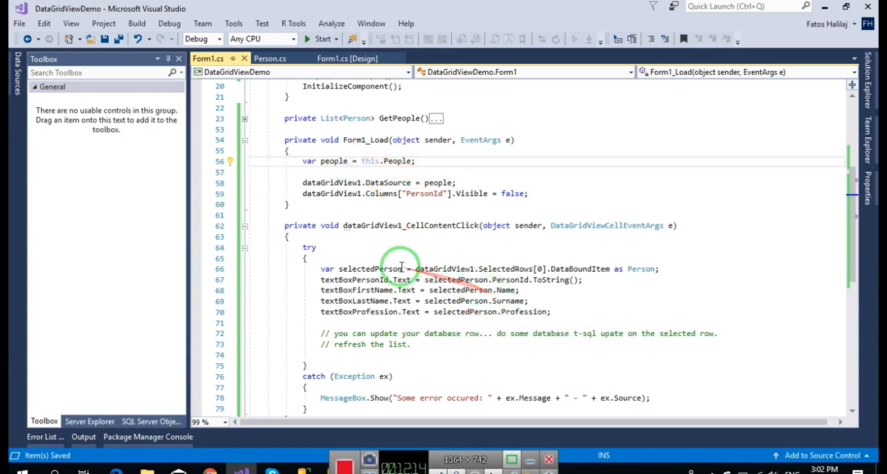
click(354, 58)
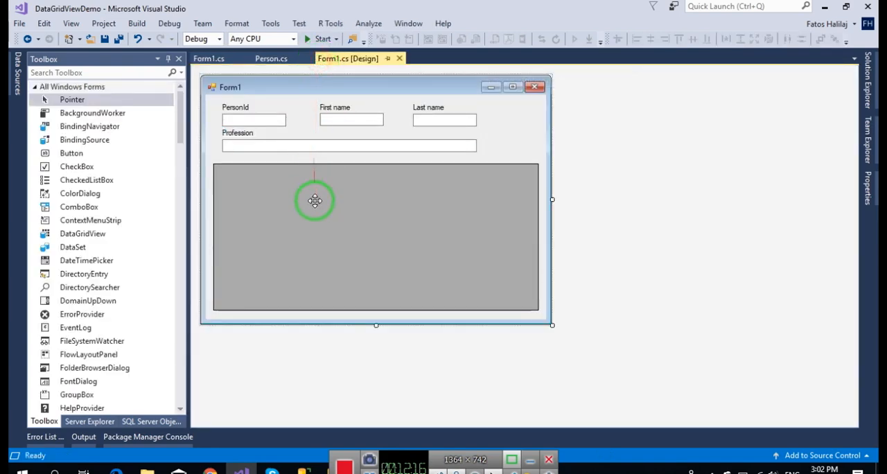
Run the app, load the Person 1 row, and extend its Profession to 'Profesion 1 / change something'
click(318, 38)
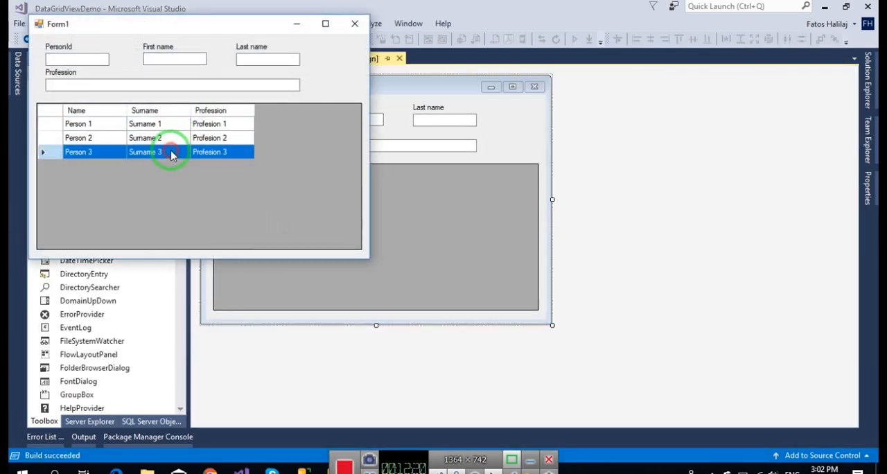
click(79, 124)
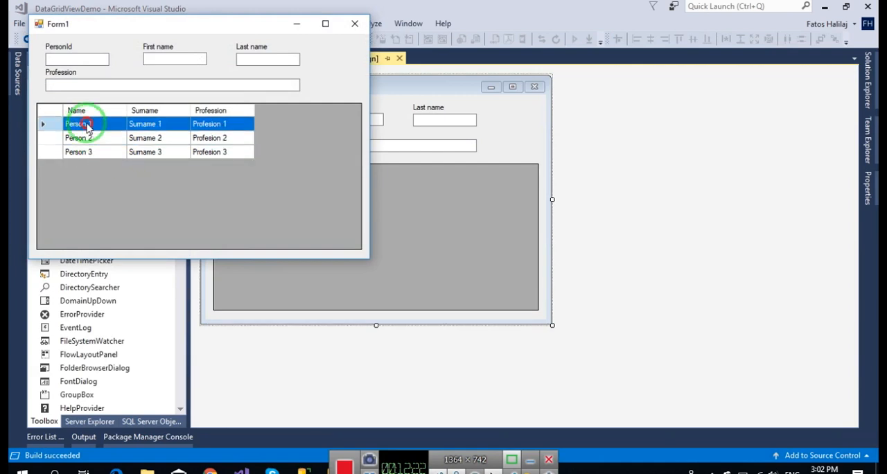
click(83, 124)
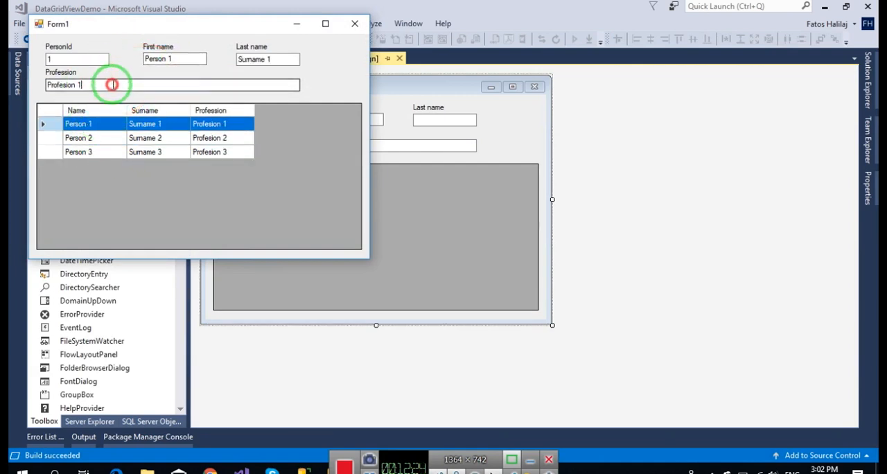
text(/ cha)
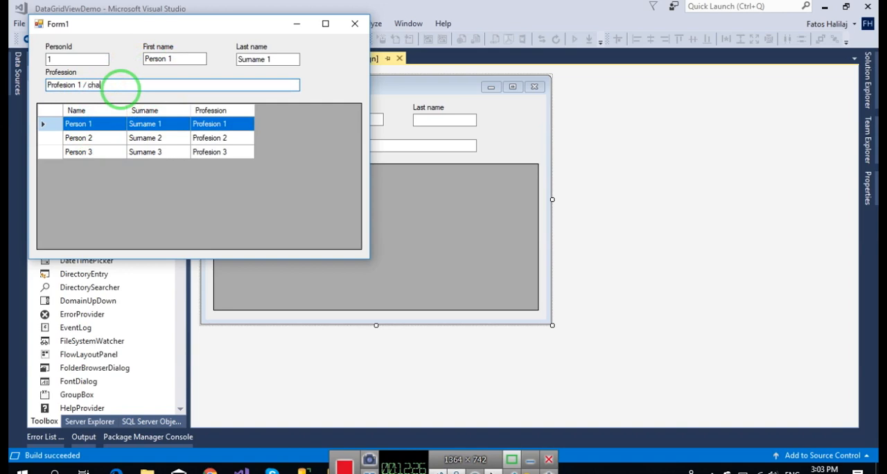
text(change something)
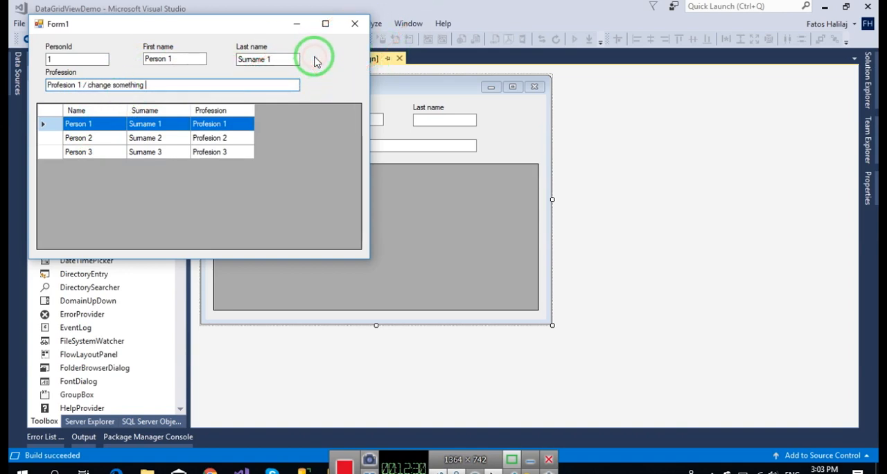
mouse_move(347, 26)
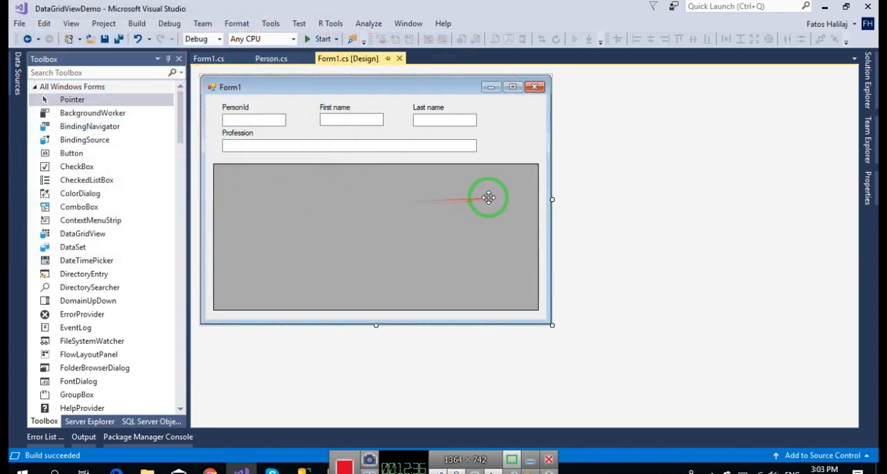
mouse_move(427, 249)
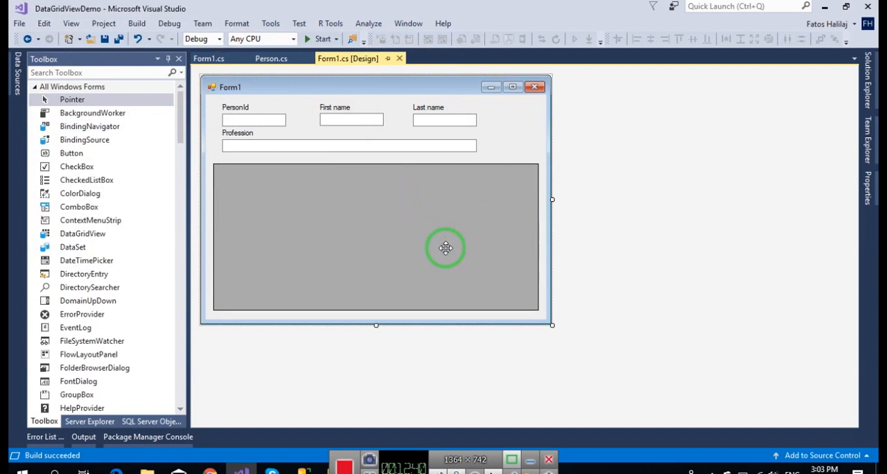
mouse_move(629, 188)
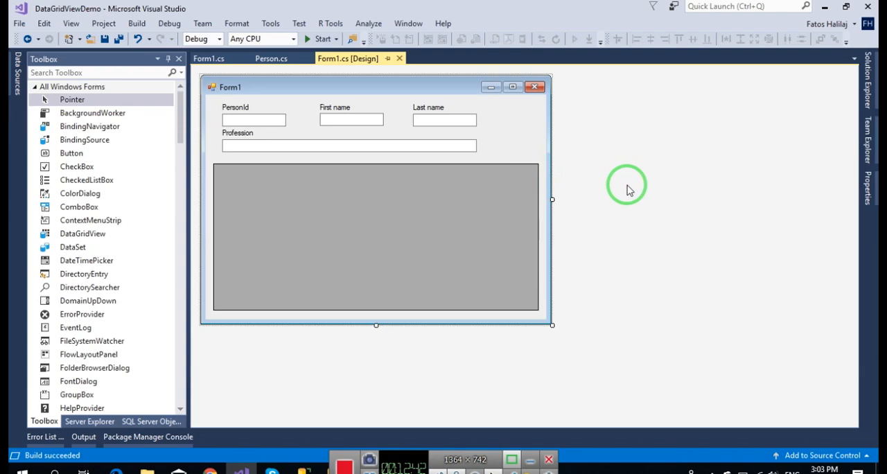